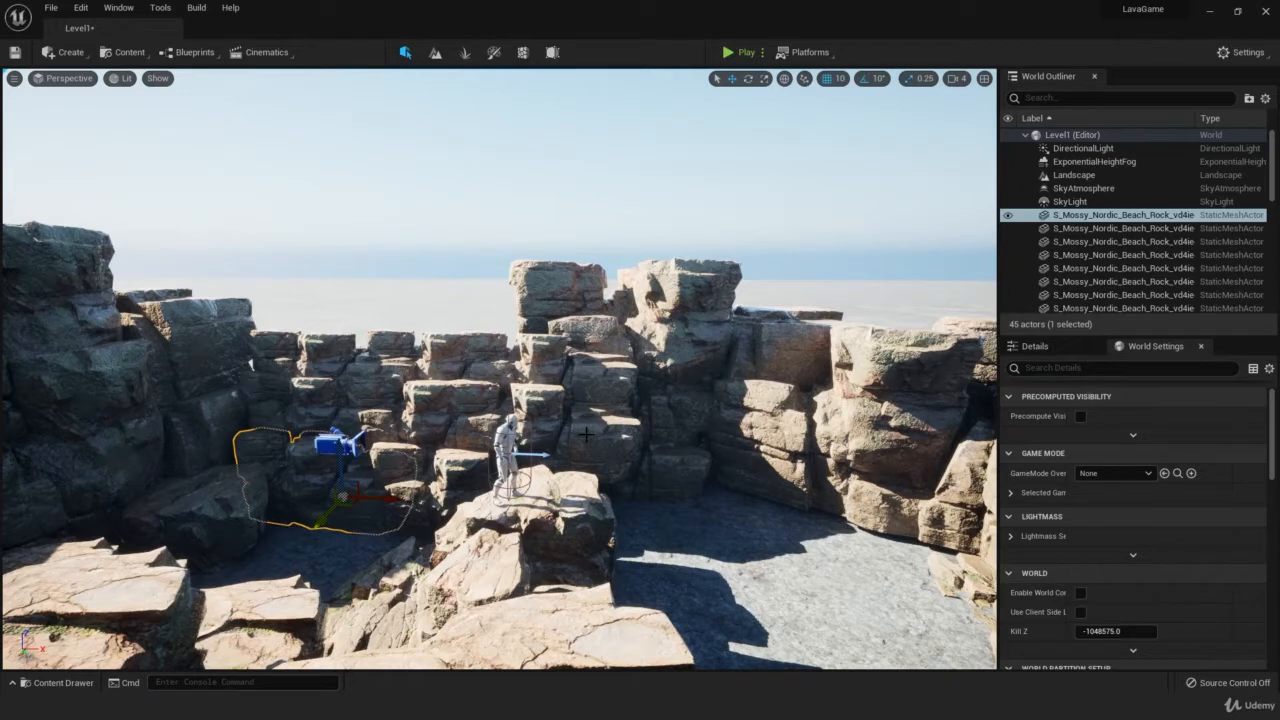
mouse_move(680, 418)
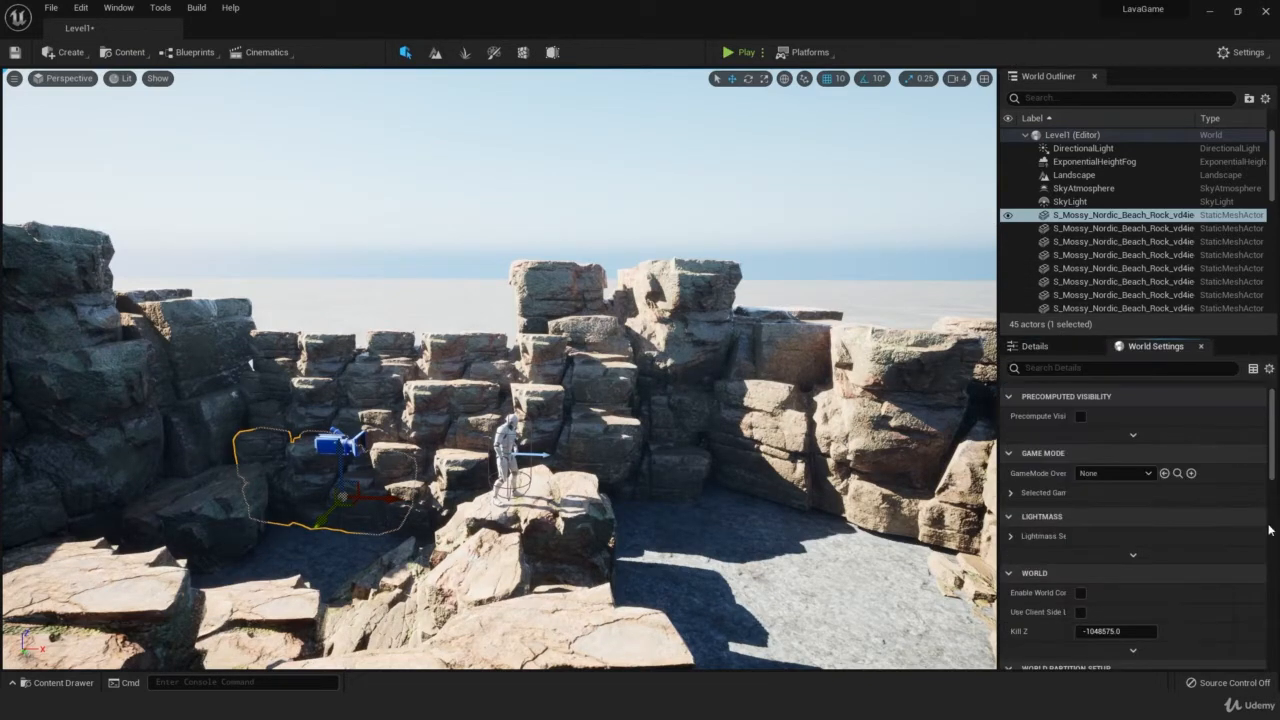
Step: Set the World Settings GameMode Override to ThirdPersonGameMode, found by searching 'third'
left_click(1113, 473)
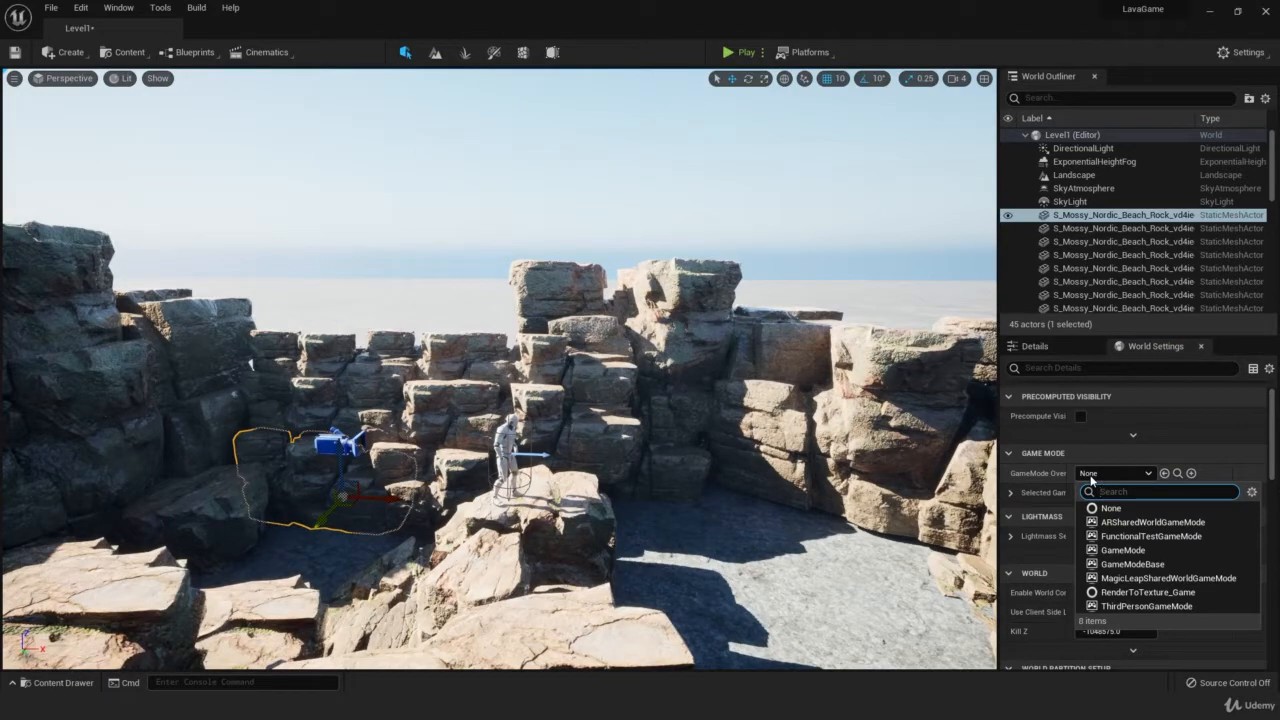
type("third")
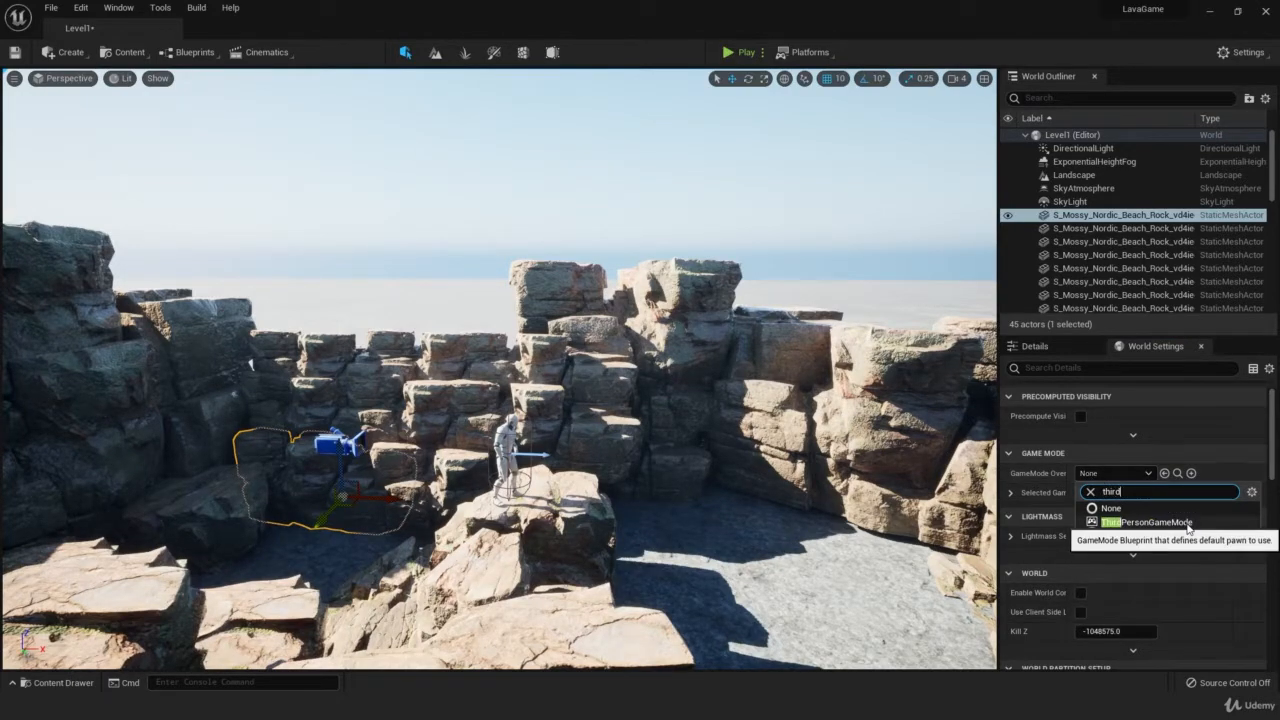
left_click(1147, 521)
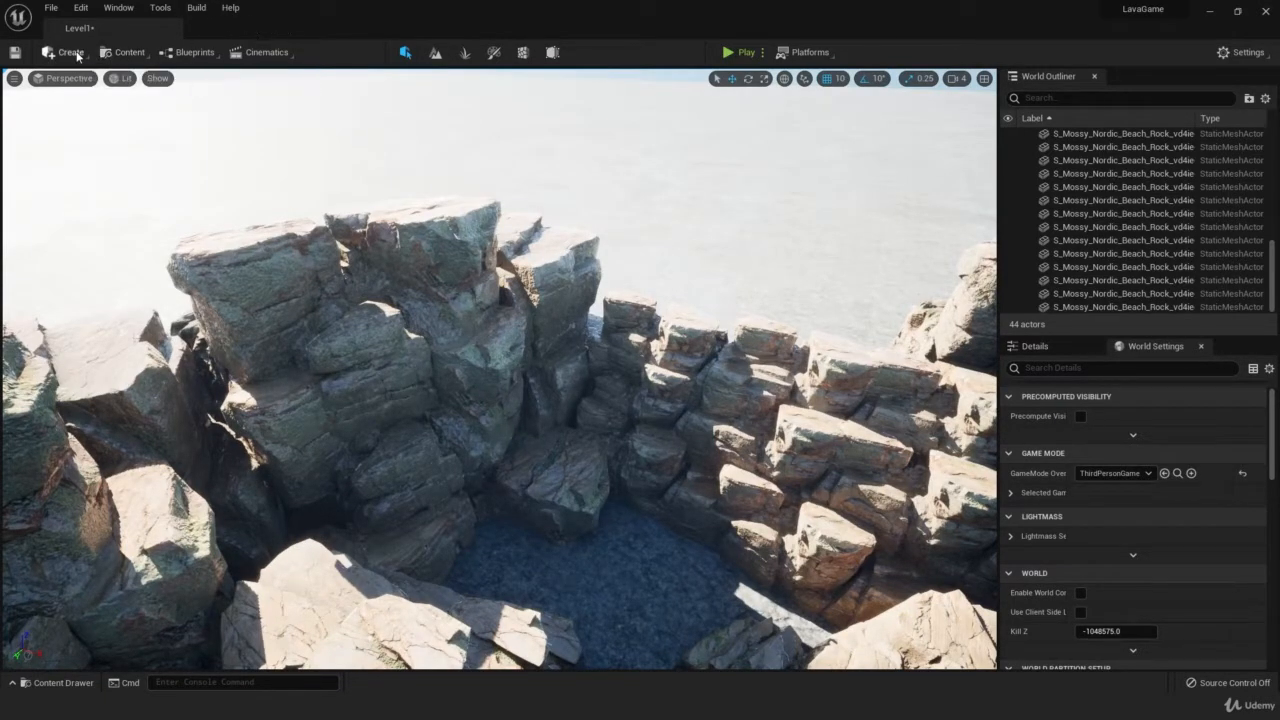
Step: Bring up the Create menu to place a cube for the platform
left_click(70, 52)
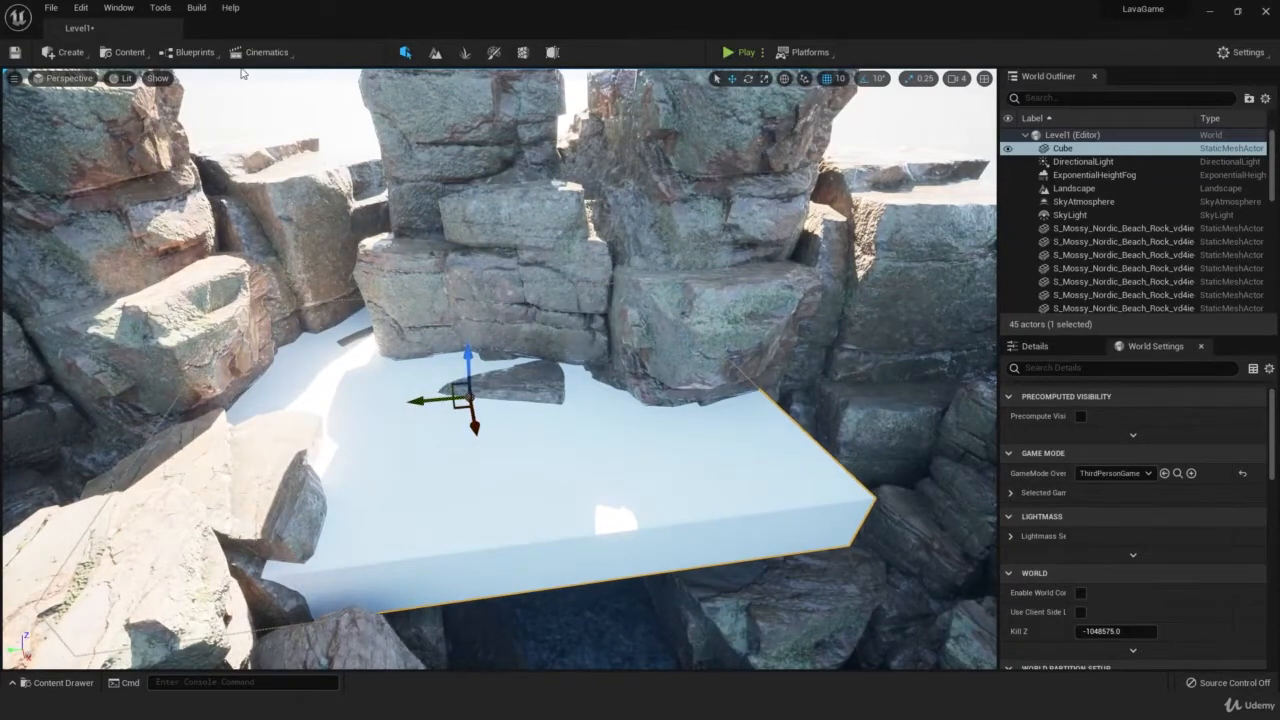
Step: Place a Player Start on the slab and play-test the level twice with the character
left_click(70, 52)
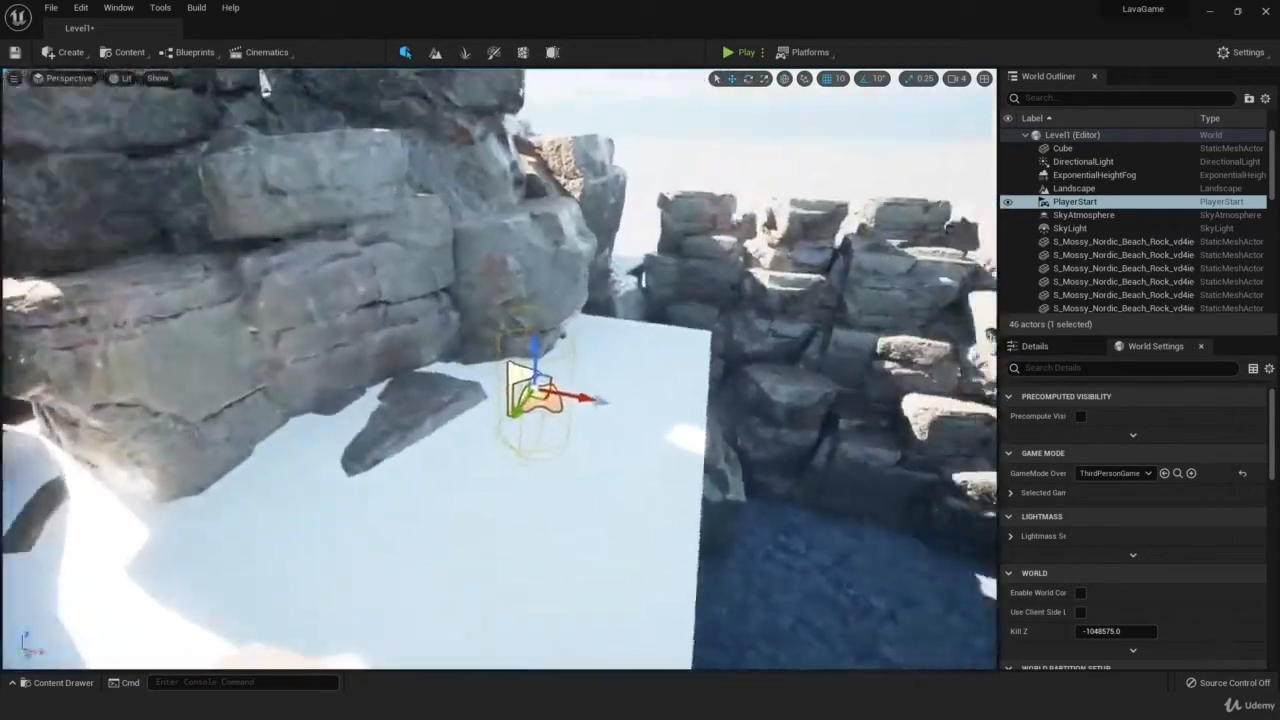
left_click(727, 52)
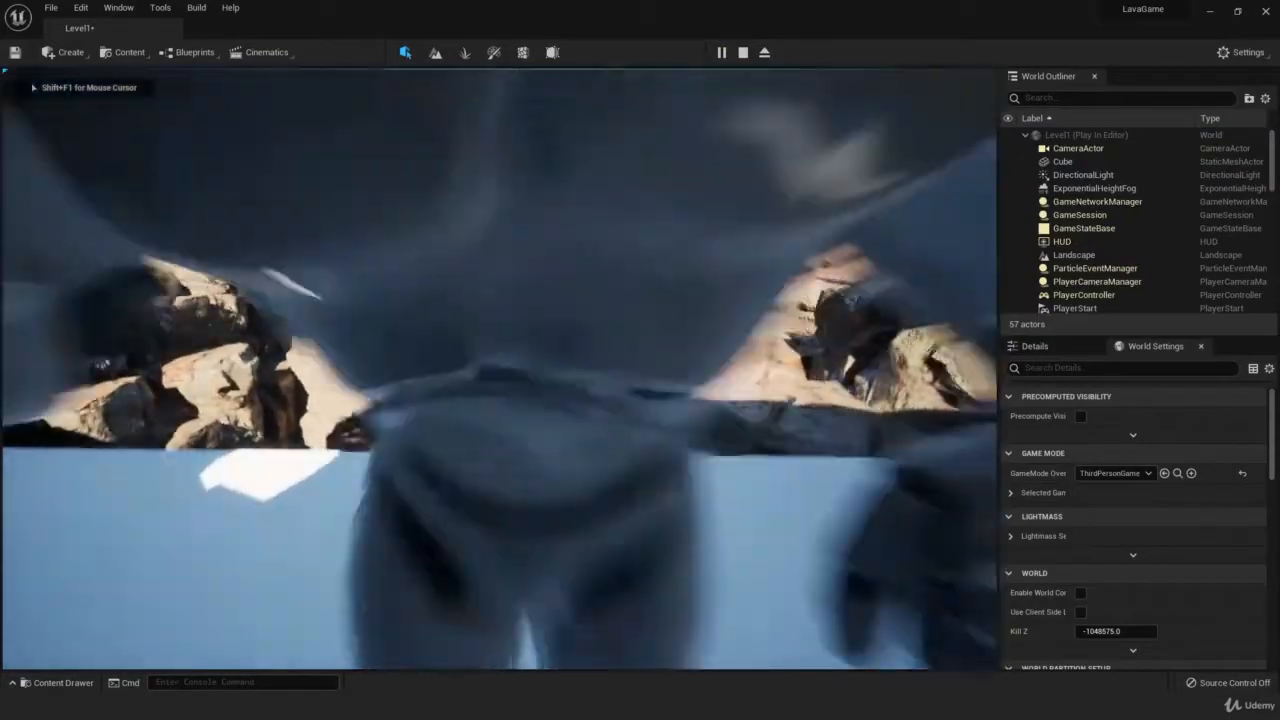
left_click(743, 52)
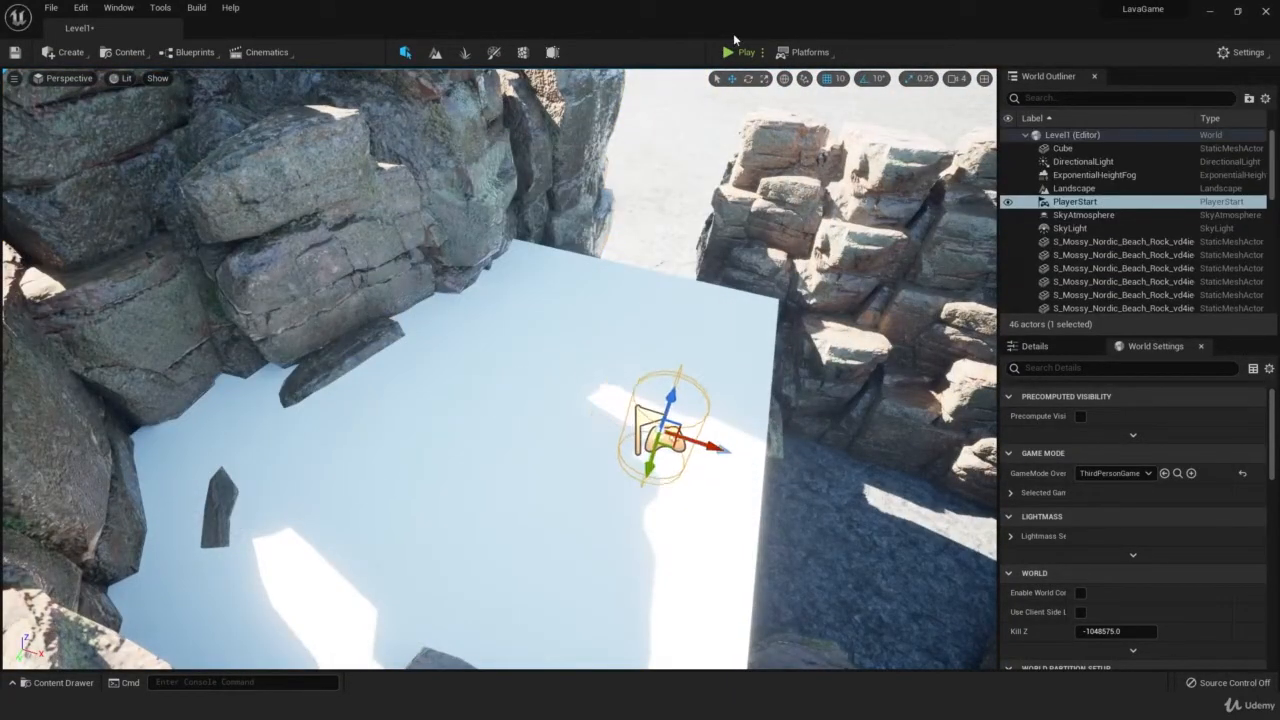
left_click(727, 52)
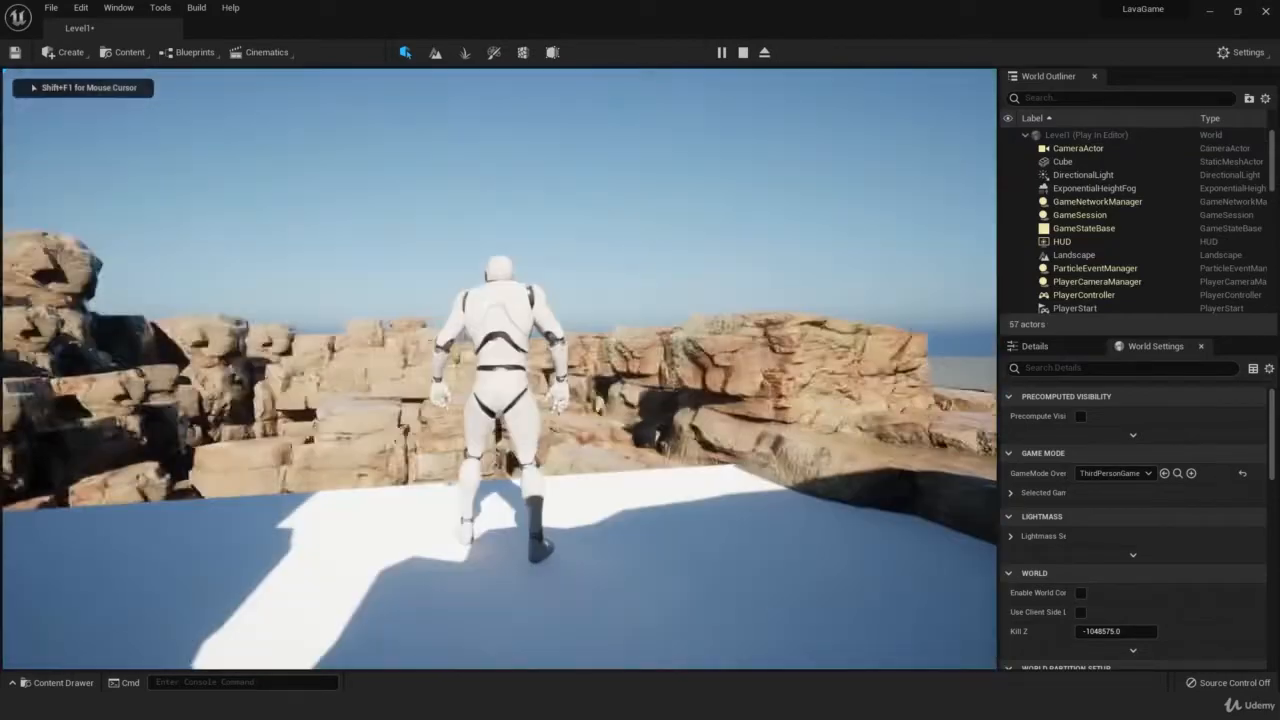
left_click(743, 52)
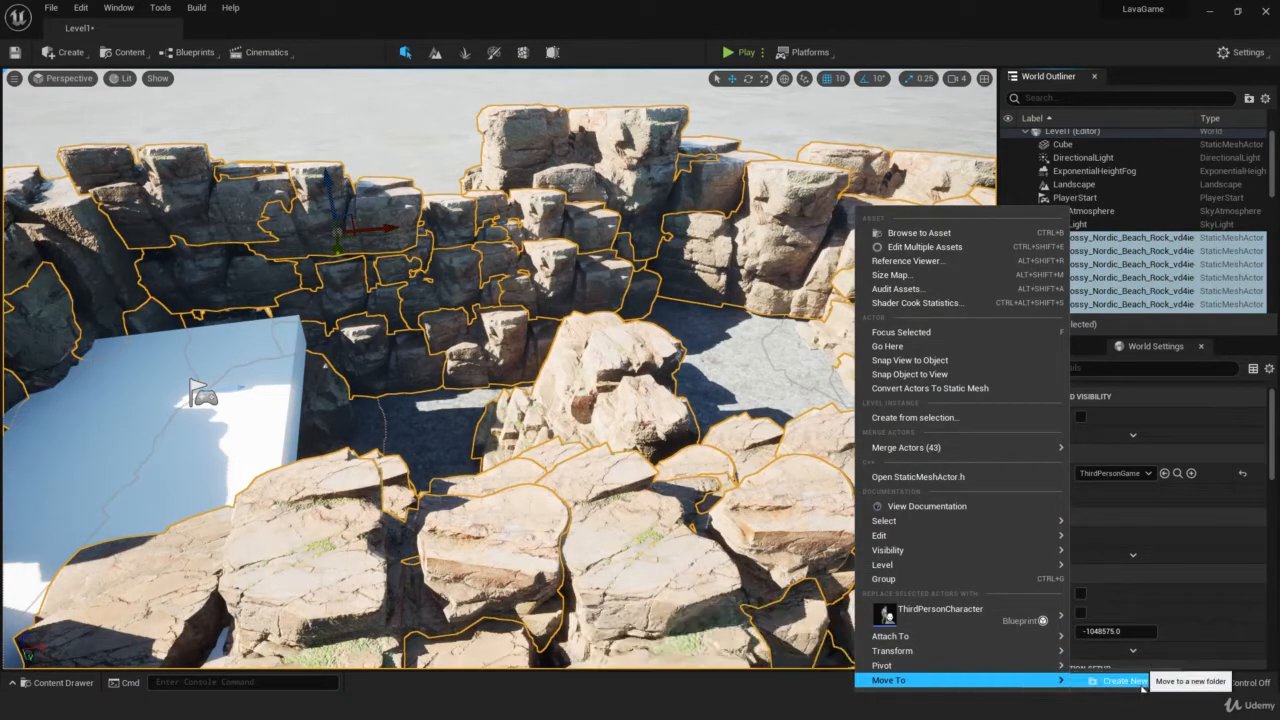
Step: Move the selected rock meshes into a new outliner folder
left_click(1125, 681)
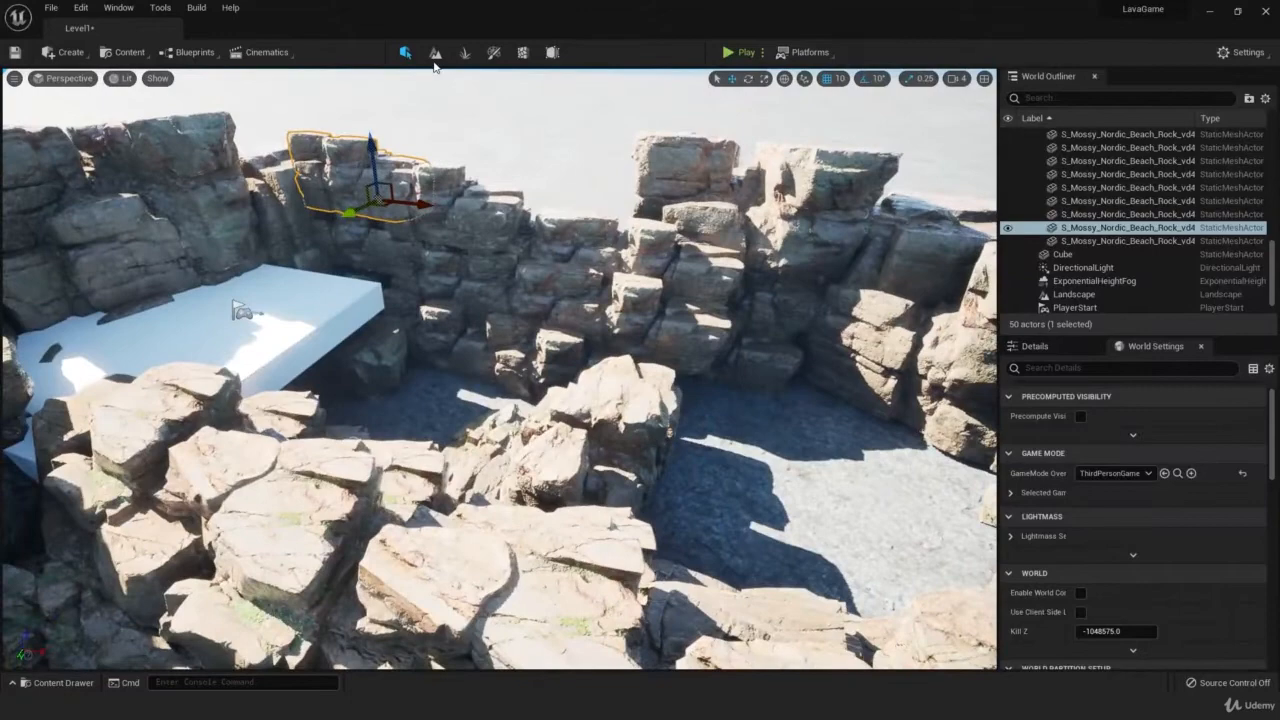
Step: Place a plane shape from the Create menu to floor the rocky pit
left_click(70, 52)
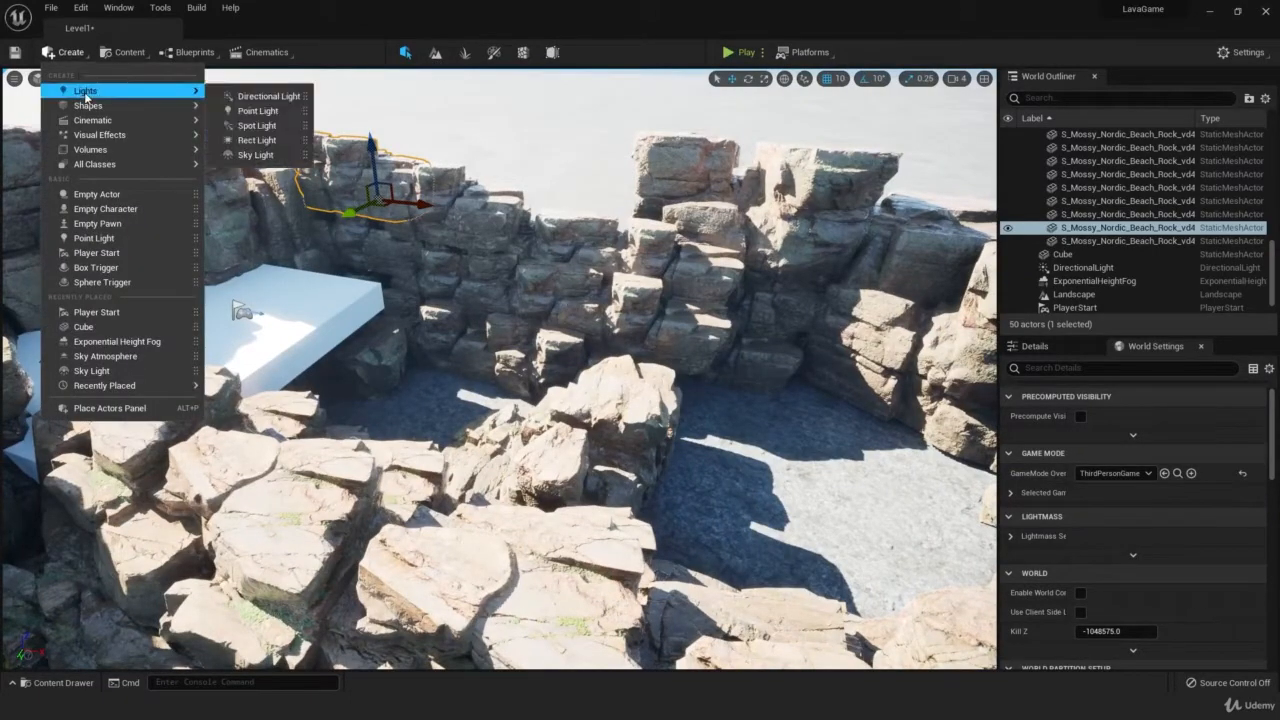
mouse_move(88, 105)
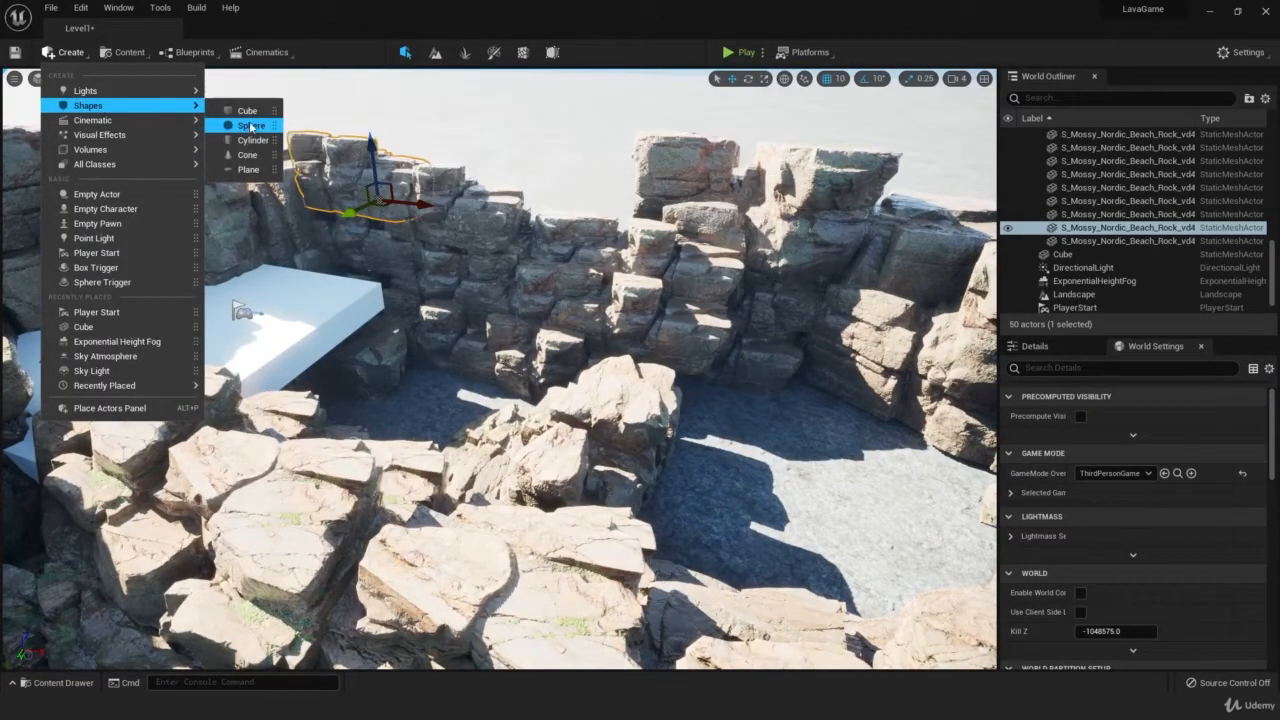
left_click(248, 169)
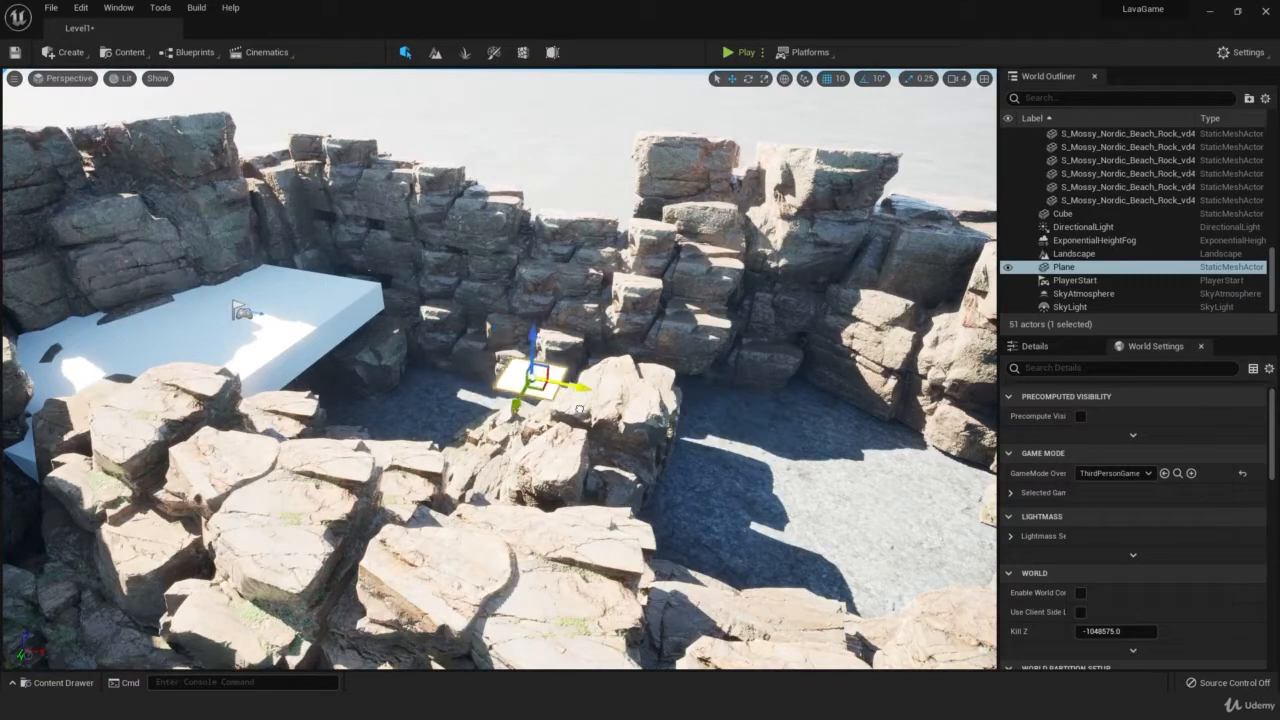
left_click(763, 78)
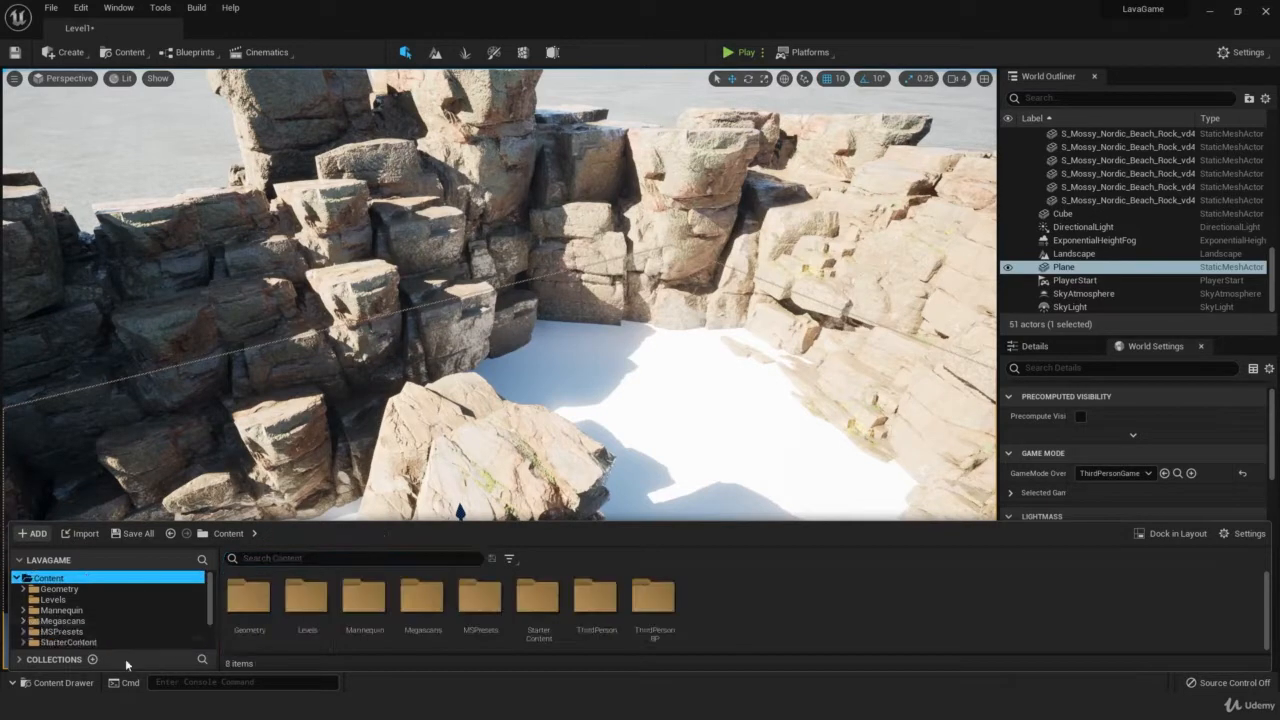
mouse_move(538, 600)
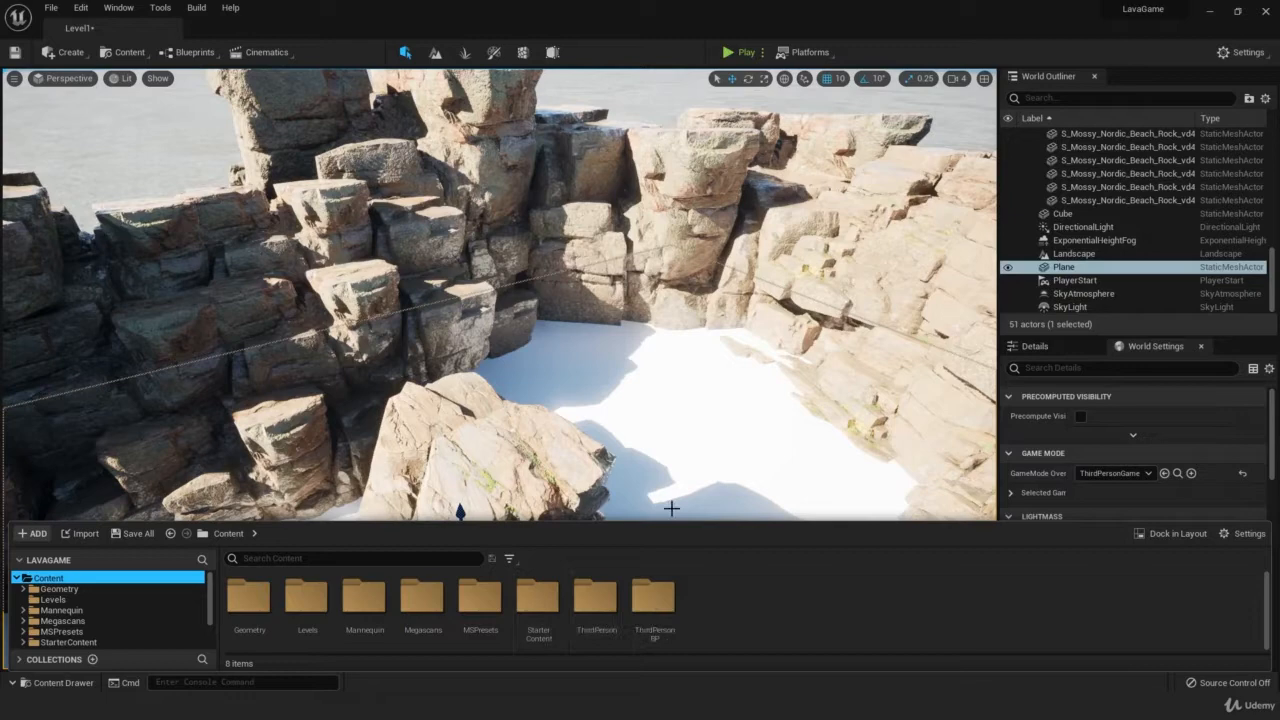
Step: Make a 'Materials' folder in the Content Drawer and create the M_Lava material inside
scroll("down", 3)
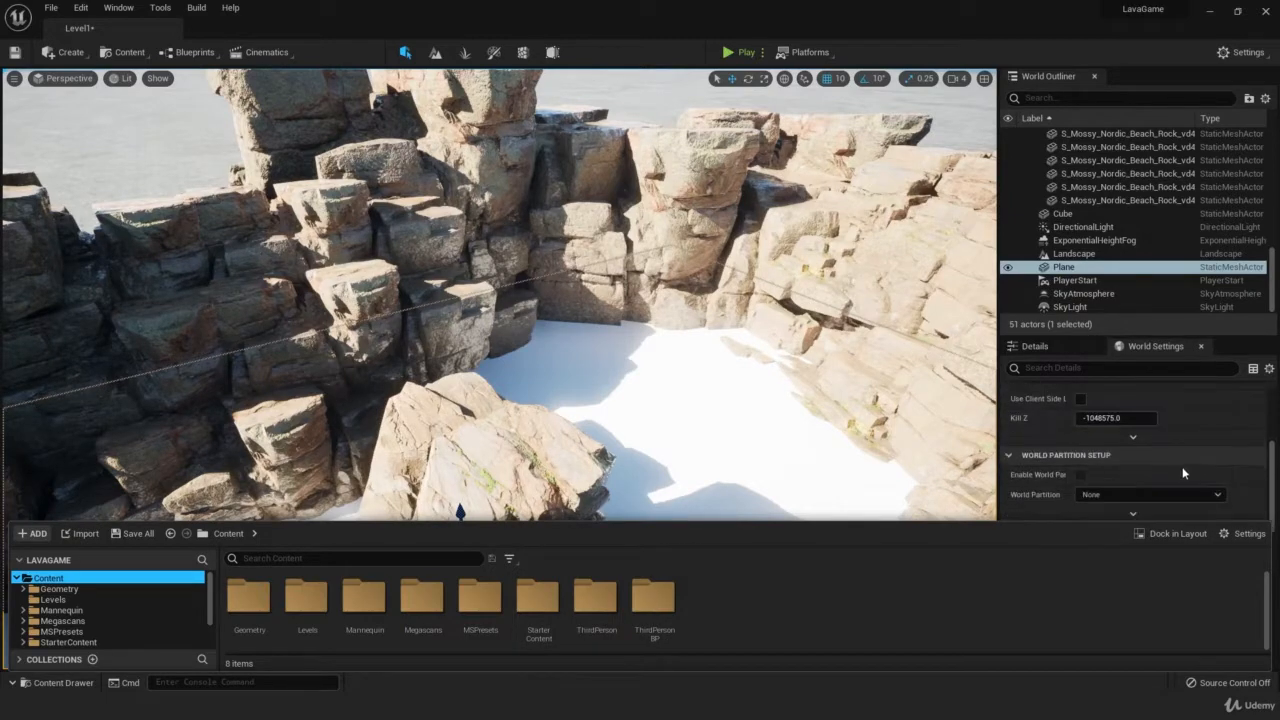
scroll("down", 3)
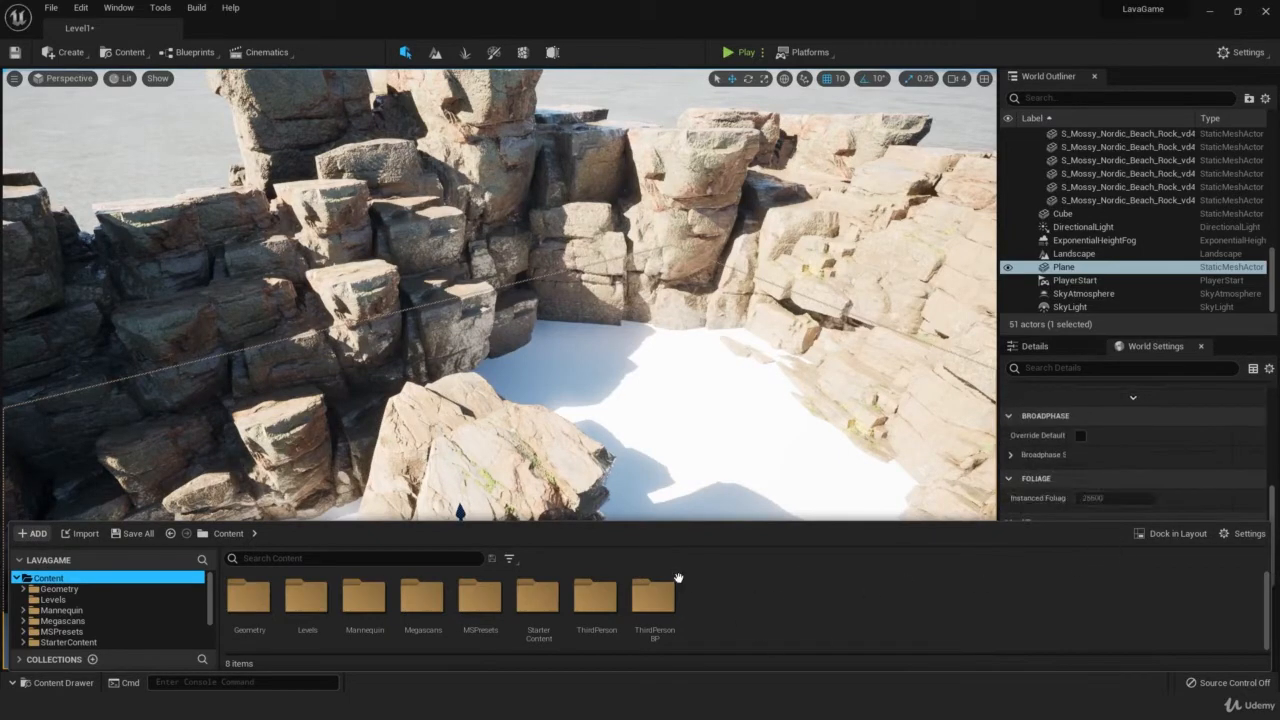
right_click(678, 578)
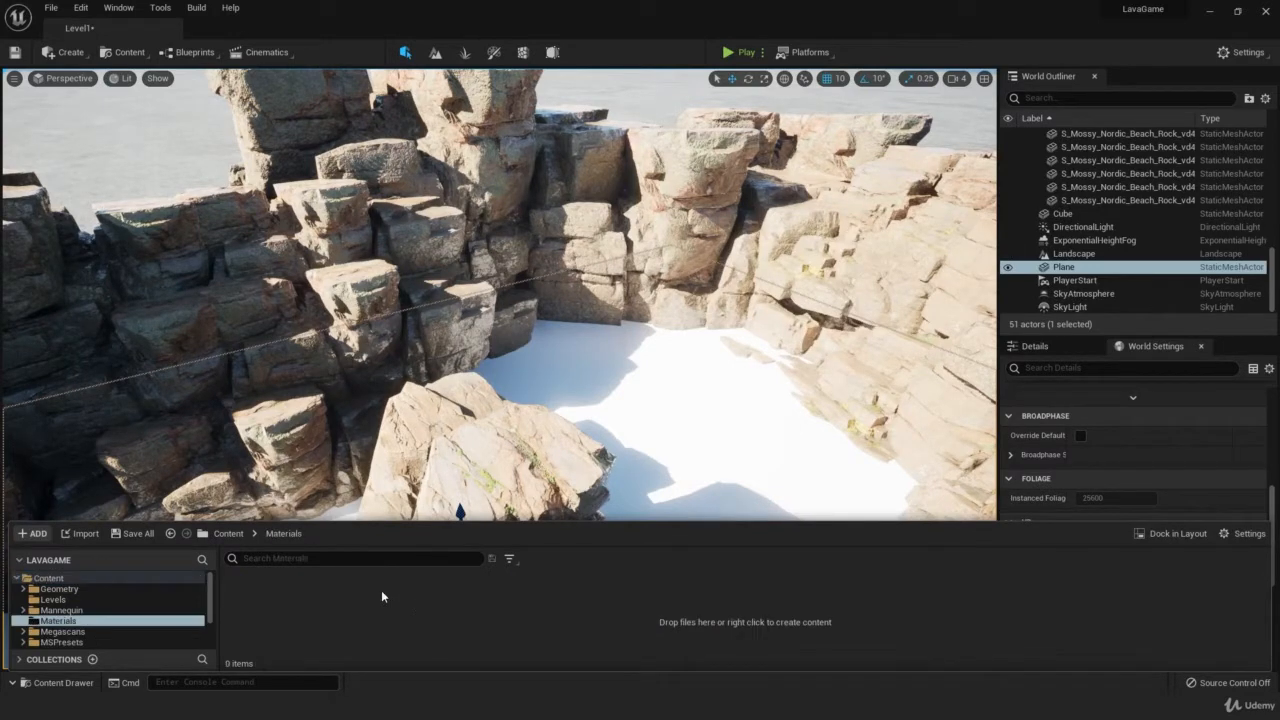
right_click(382, 597)
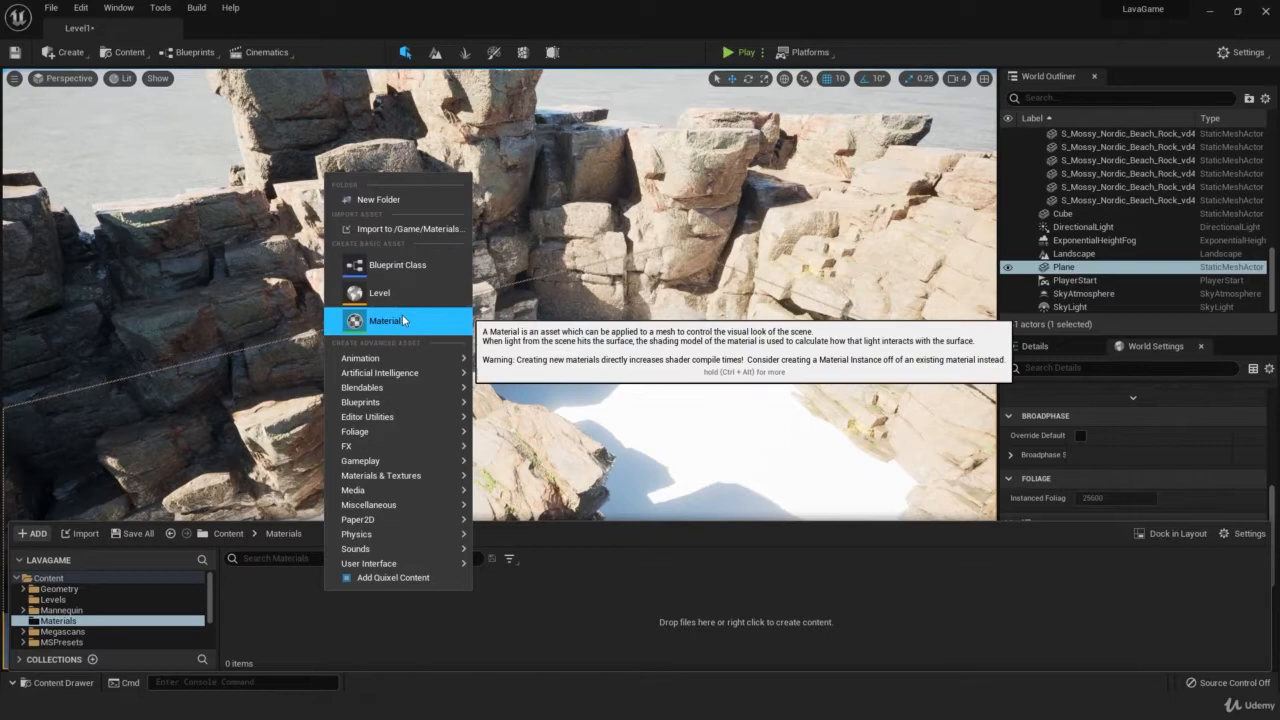
left_click(384, 320)
type("M_Lava")
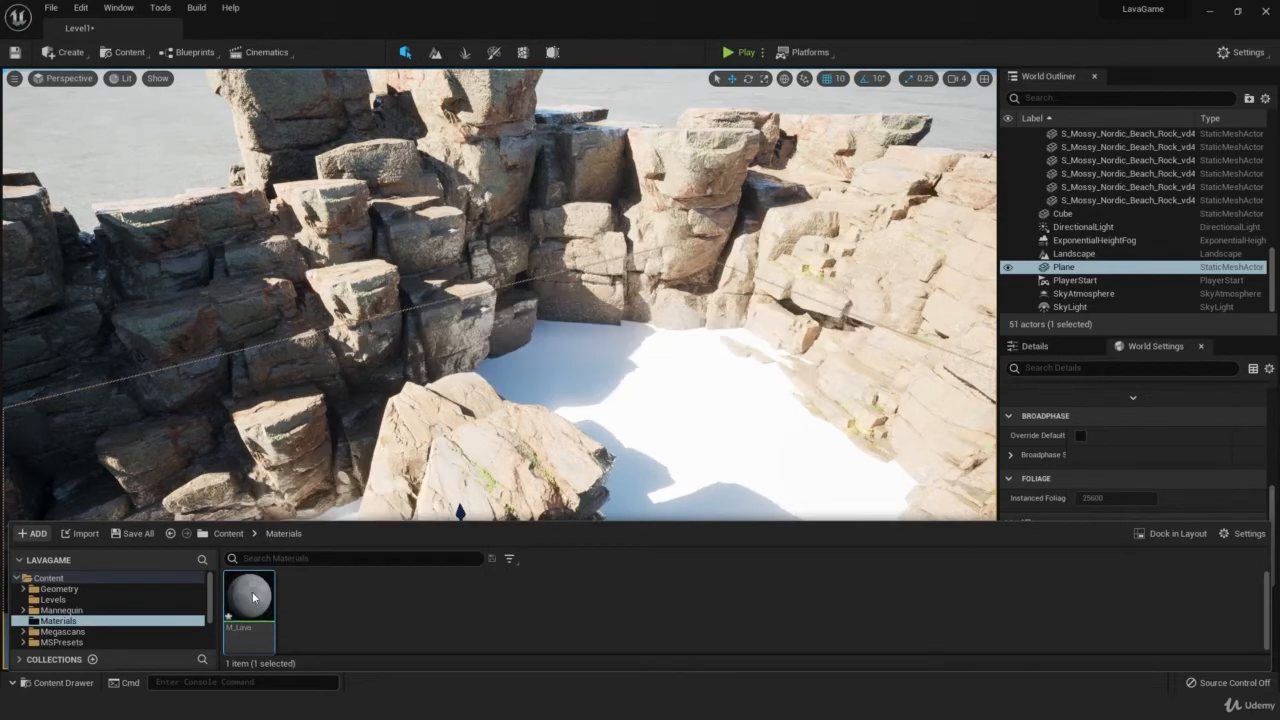
Step: Load M_Lava in the material editor and add T_Fire_Tiled_D, searched as 'fire' with a Texture filter
double_click(249, 590)
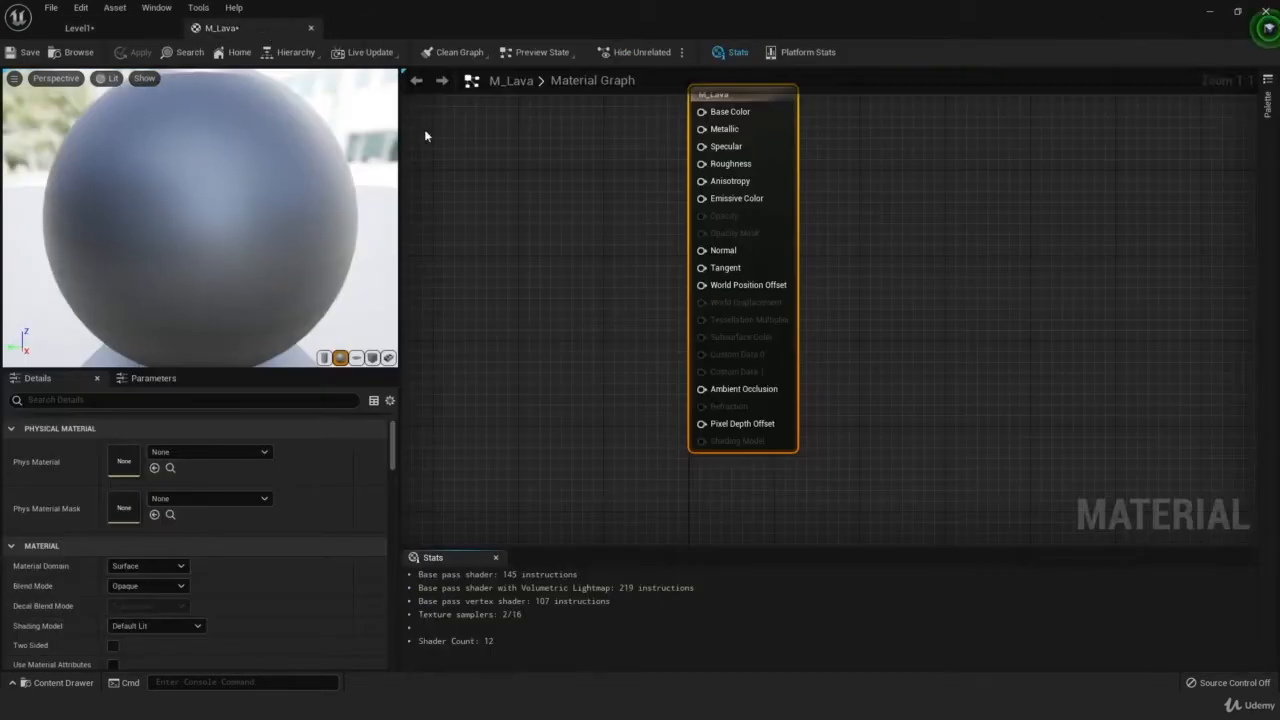
scroll("down", 3)
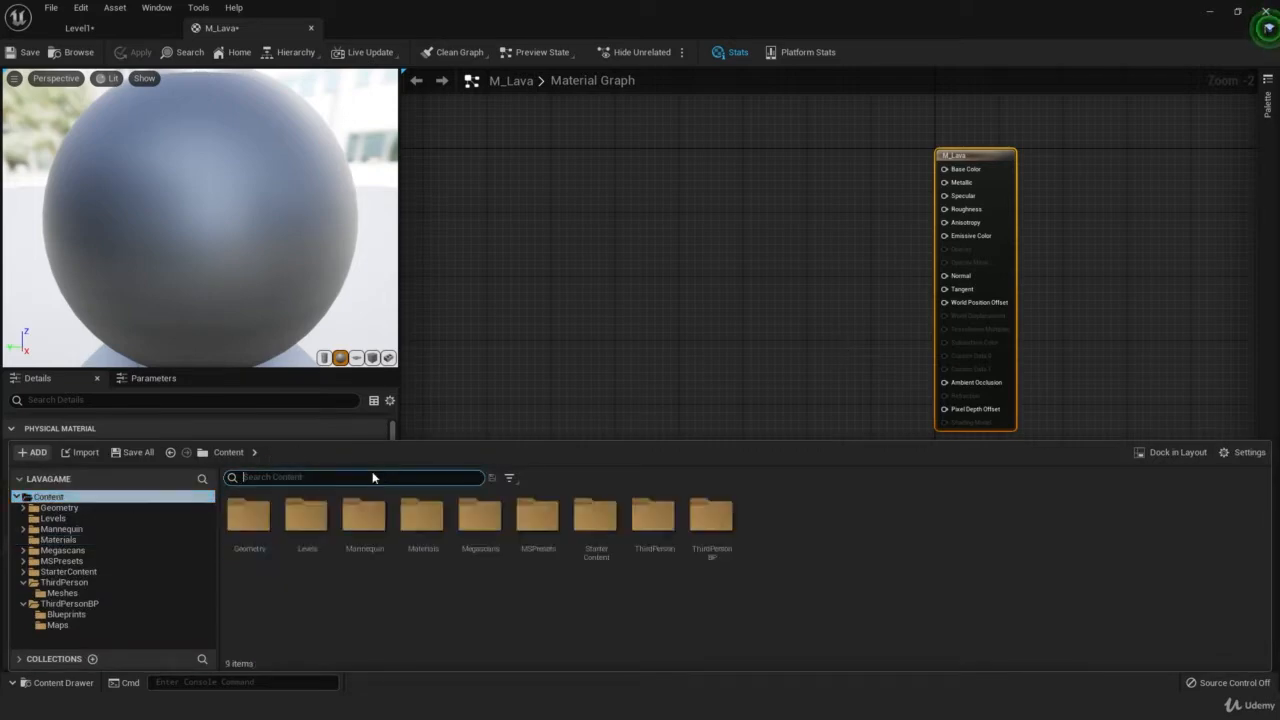
type("fire")
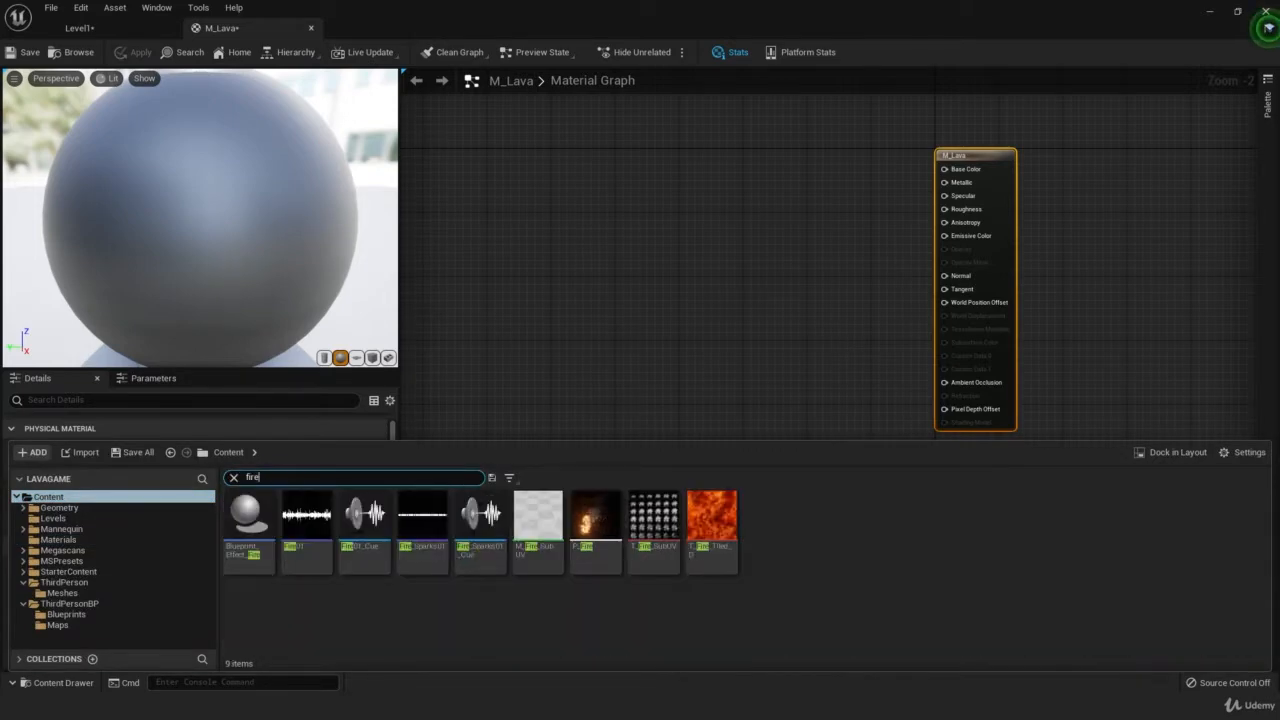
left_click(510, 477)
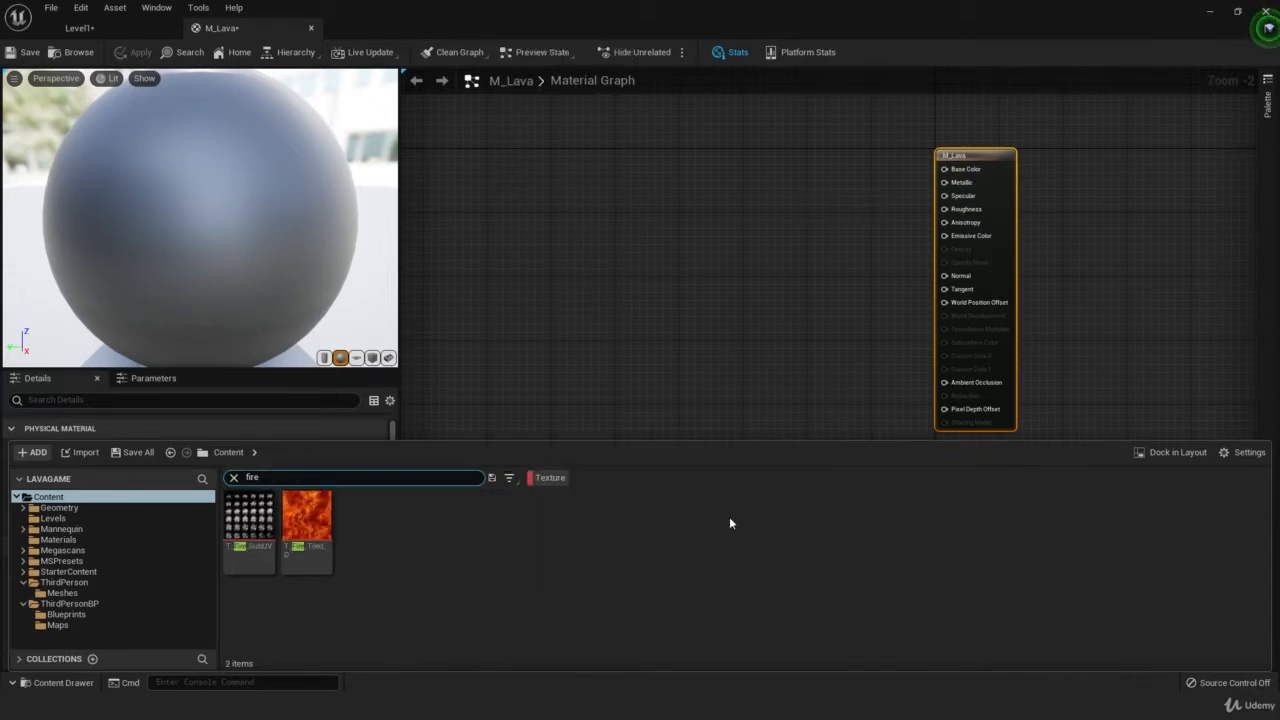
left_click(307, 515)
type("basa")
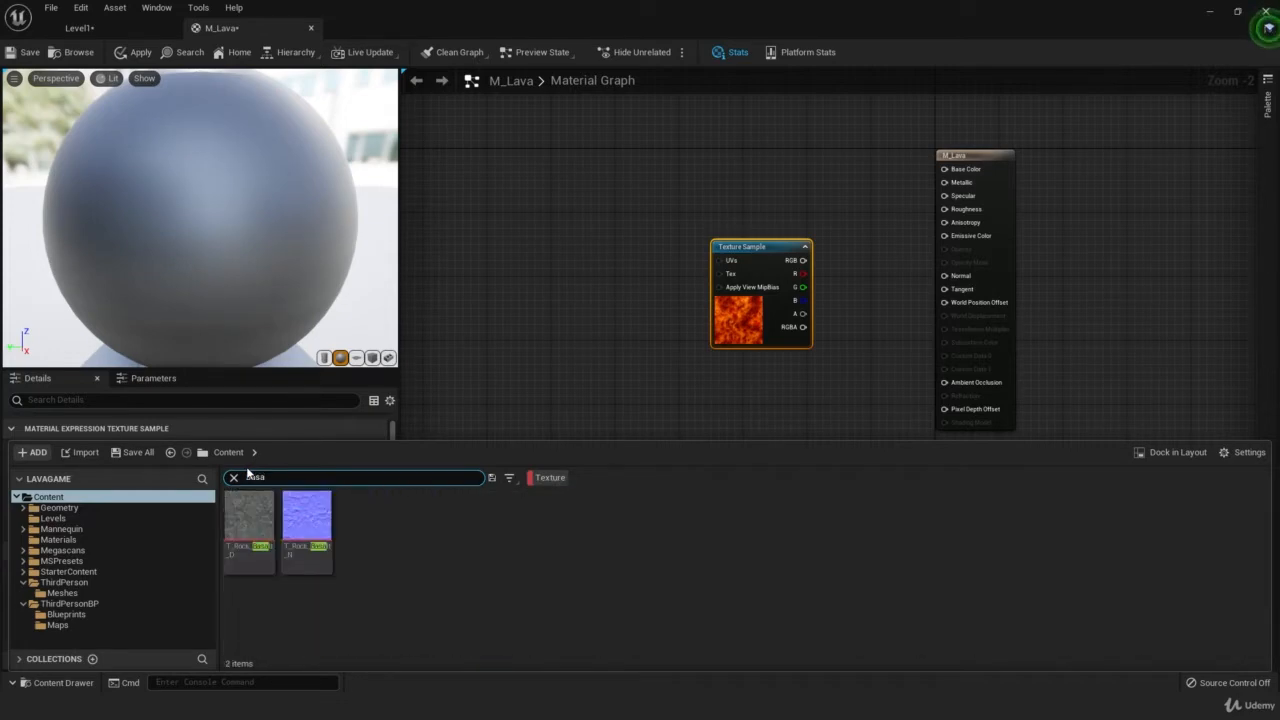
mouse_move(248, 515)
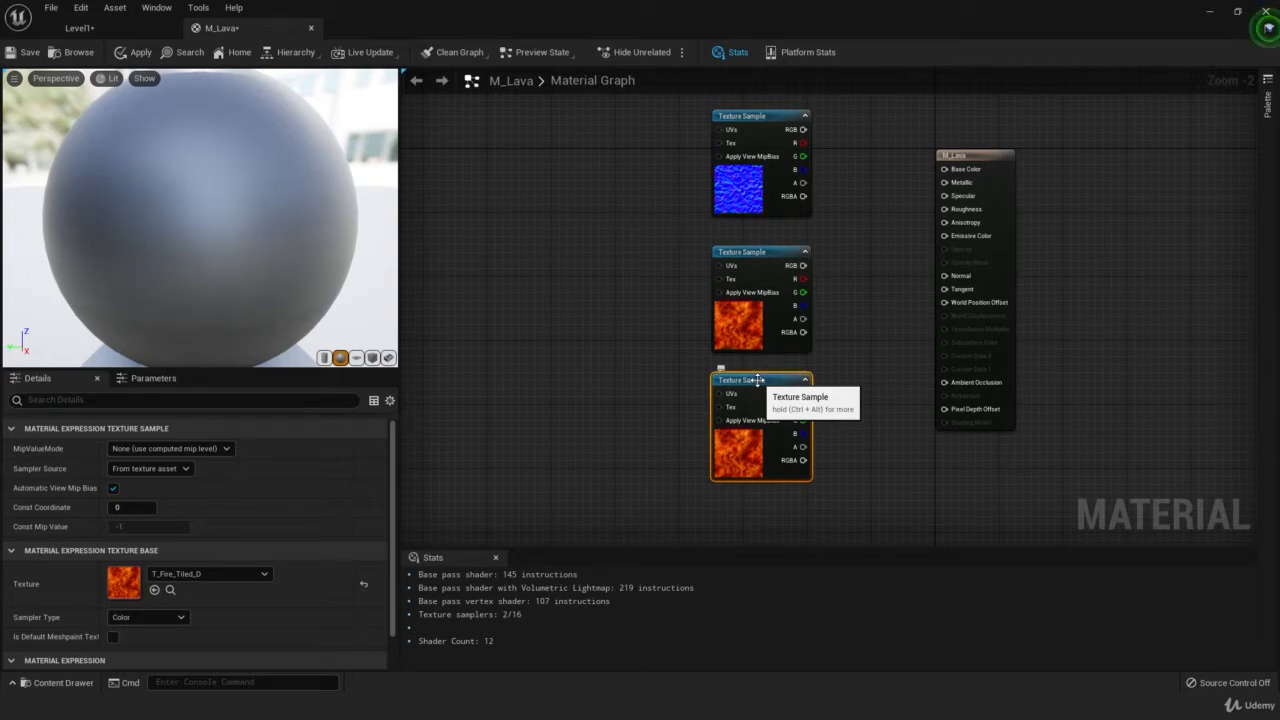
Step: Deselect the duplicated fire sample and wire the basalt normal map into Normal
left_click(975, 155)
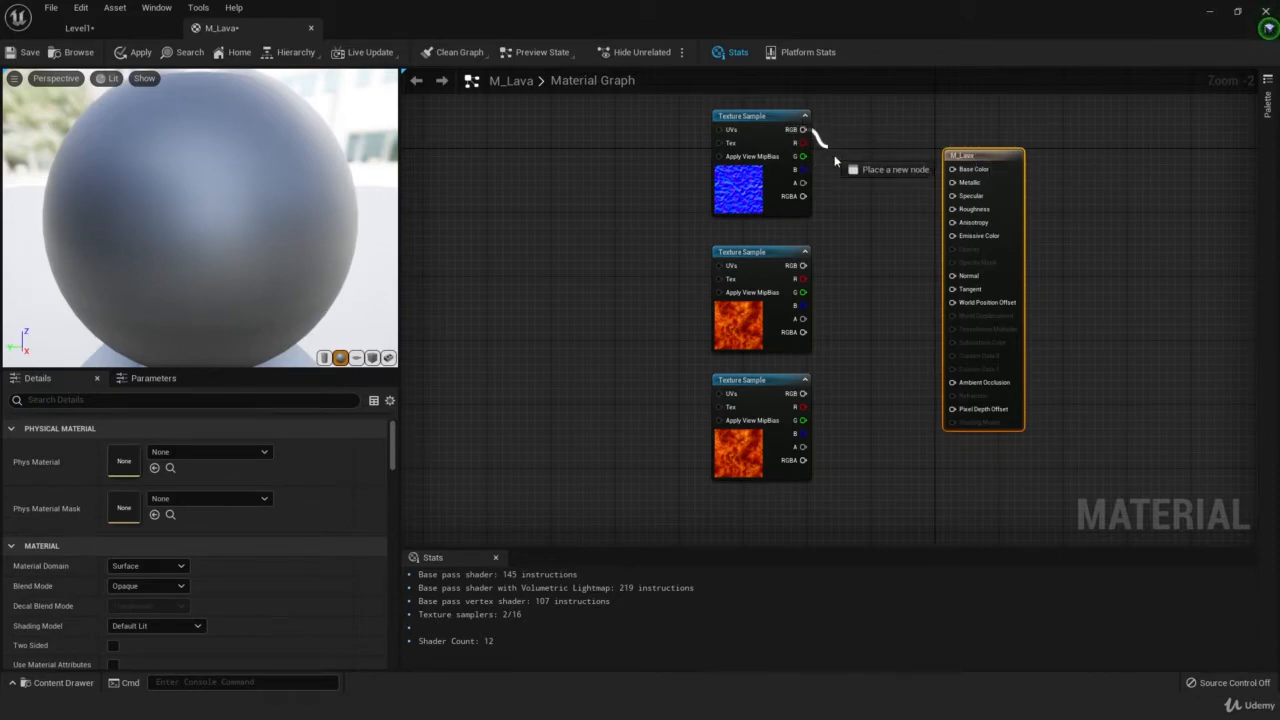
left_click_drag(805, 129, 951, 276)
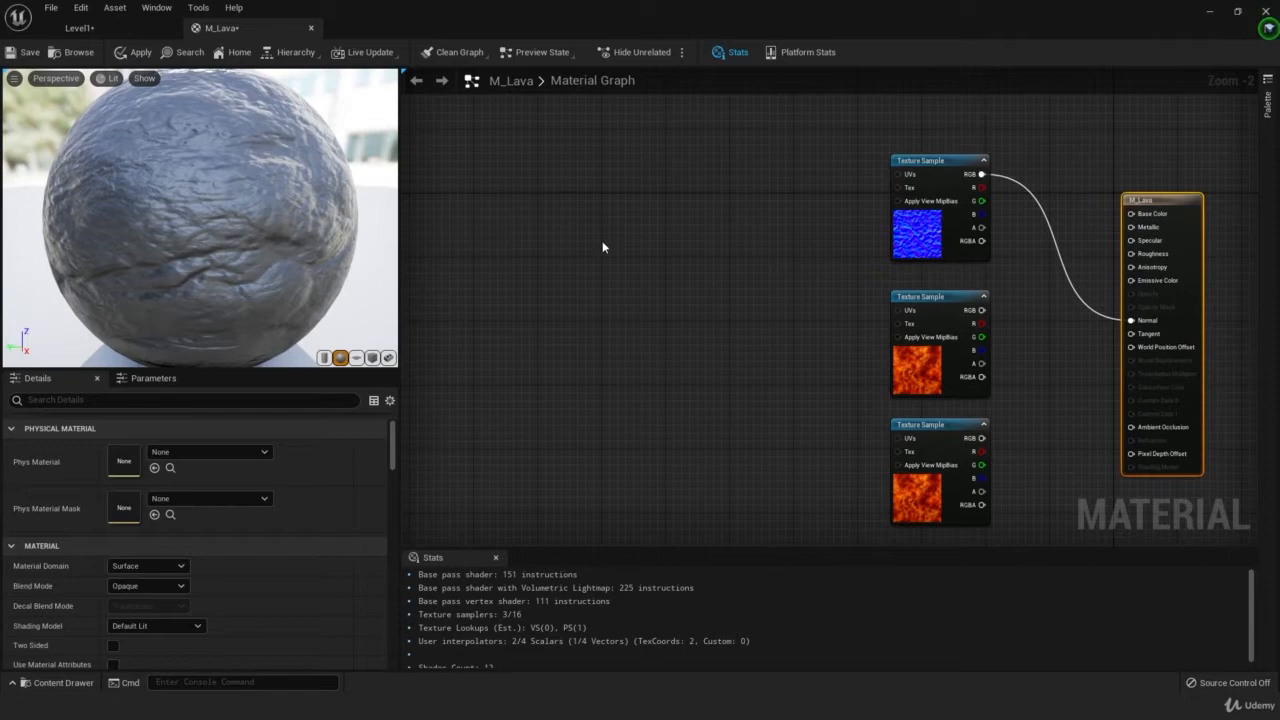
mouse_move(595, 240)
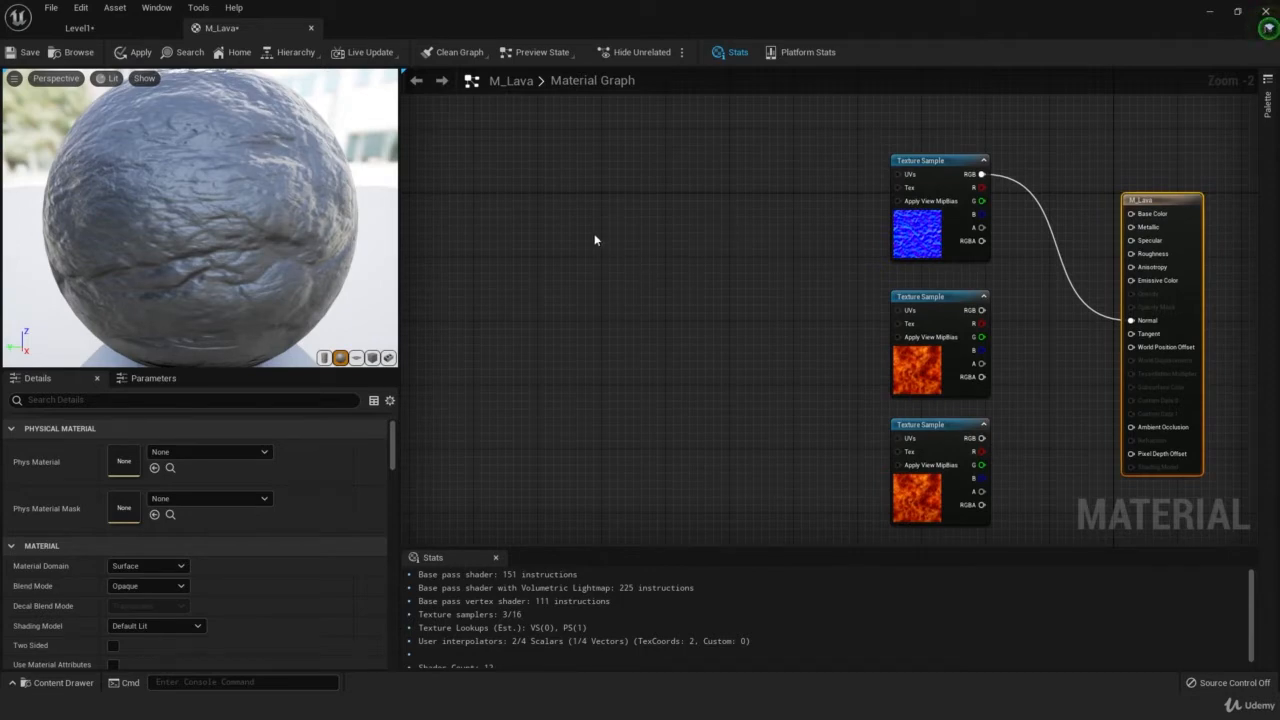
Step: Add TextureCoordinate nodes, giving one a UTiling of 5.0
type("text coord")
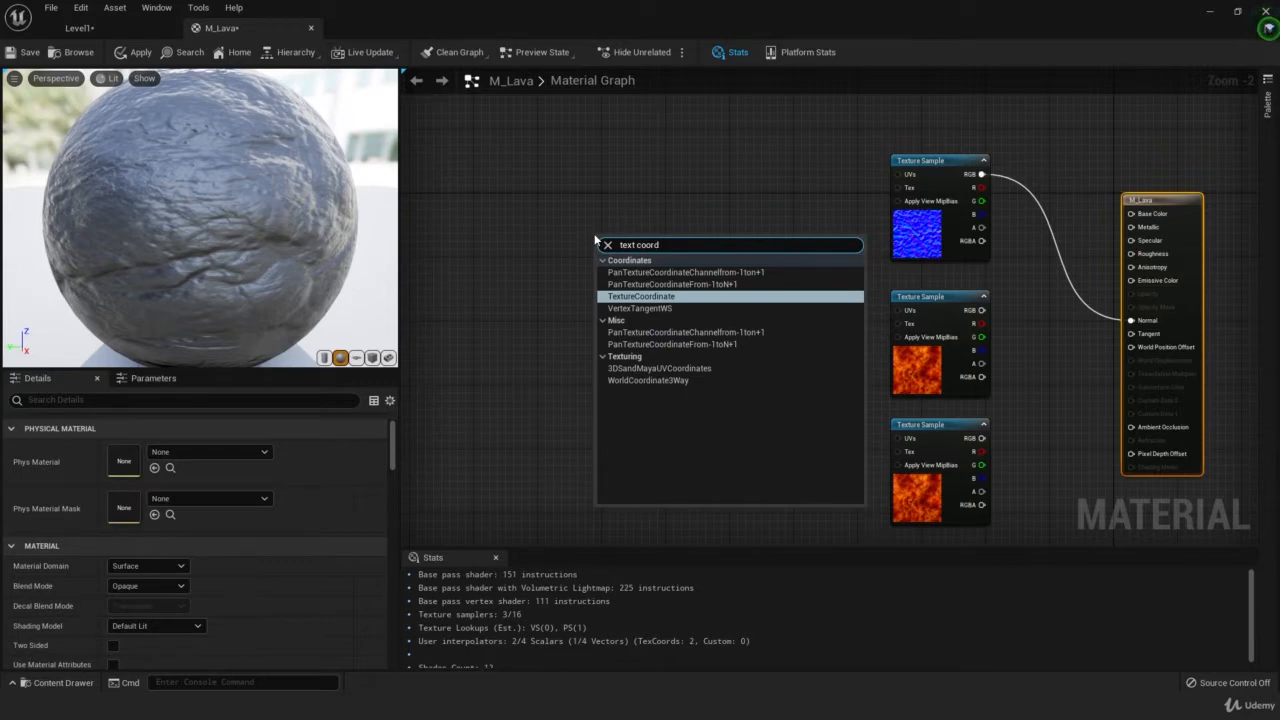
left_click(641, 296)
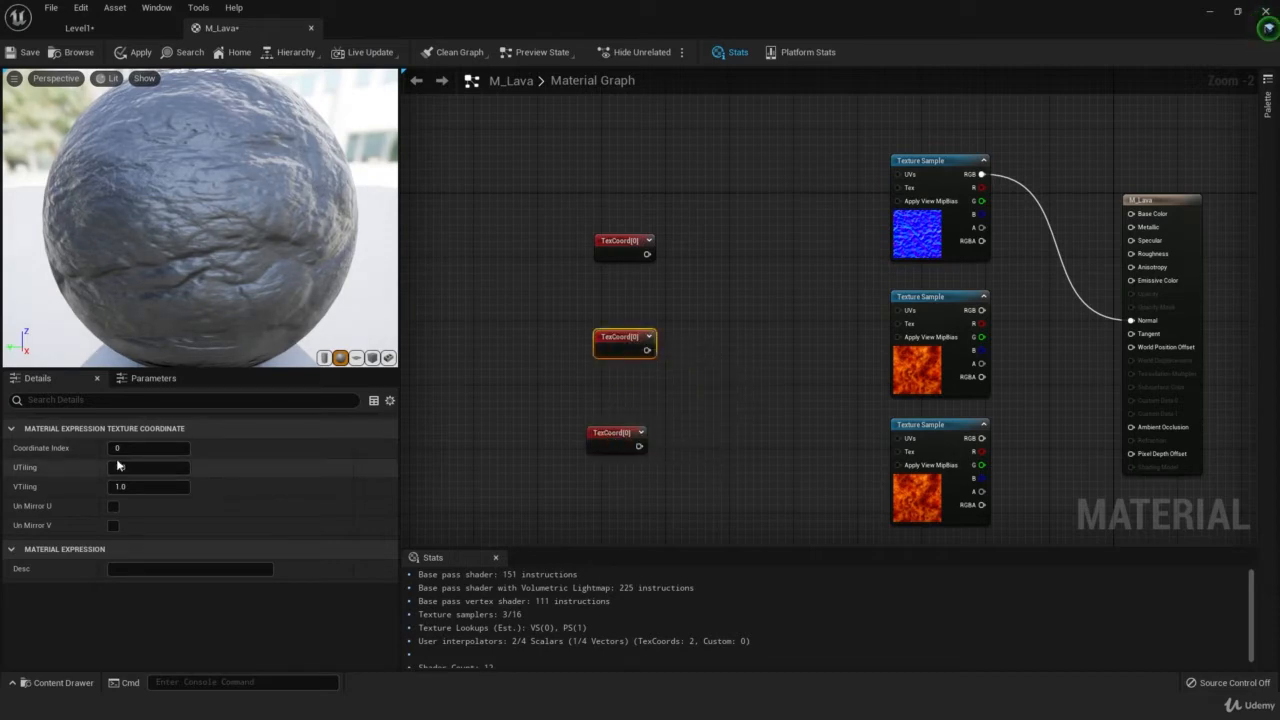
type("5")
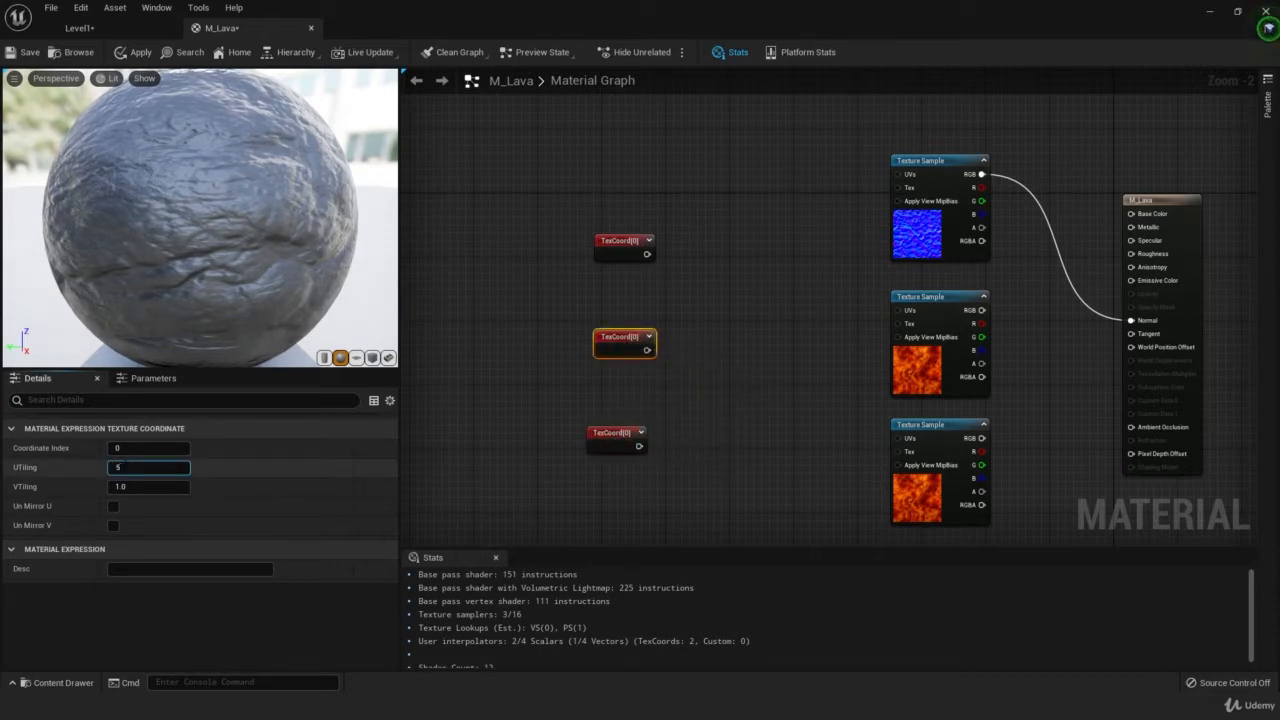
type("5.0")
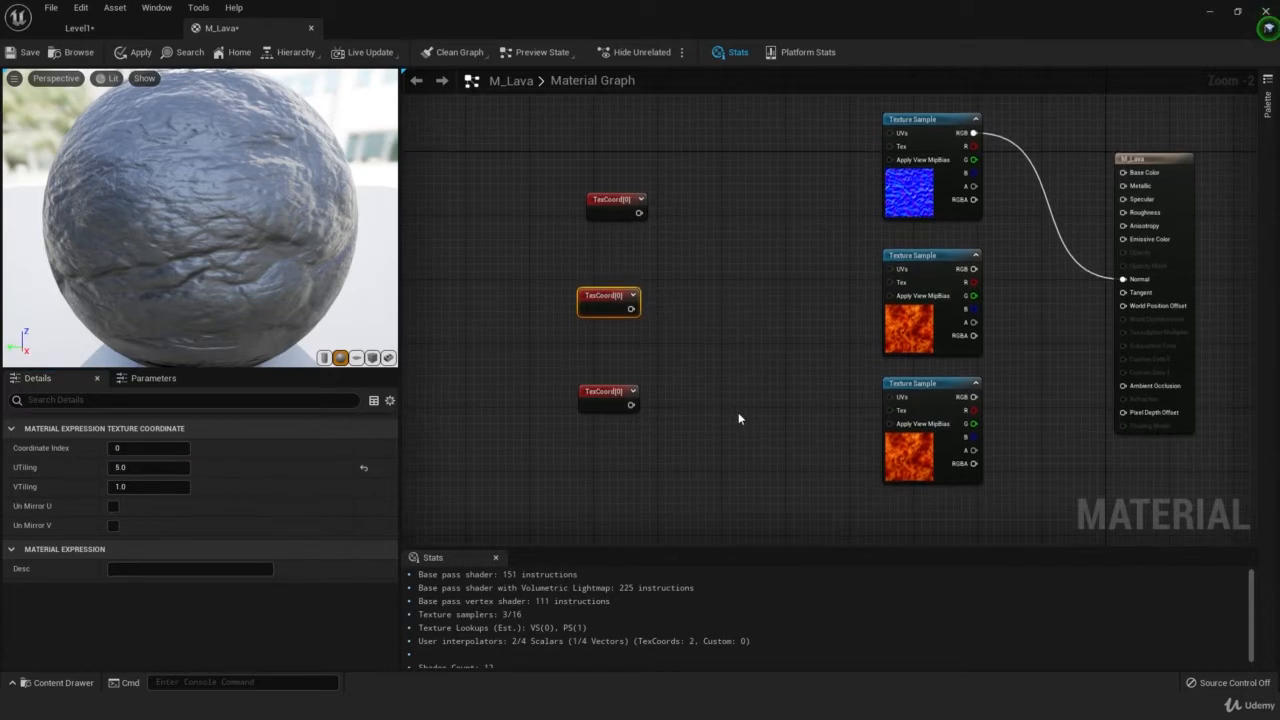
Step: Add Multiply nodes beside the coordinates and a constant for the shared scale
type("mult")
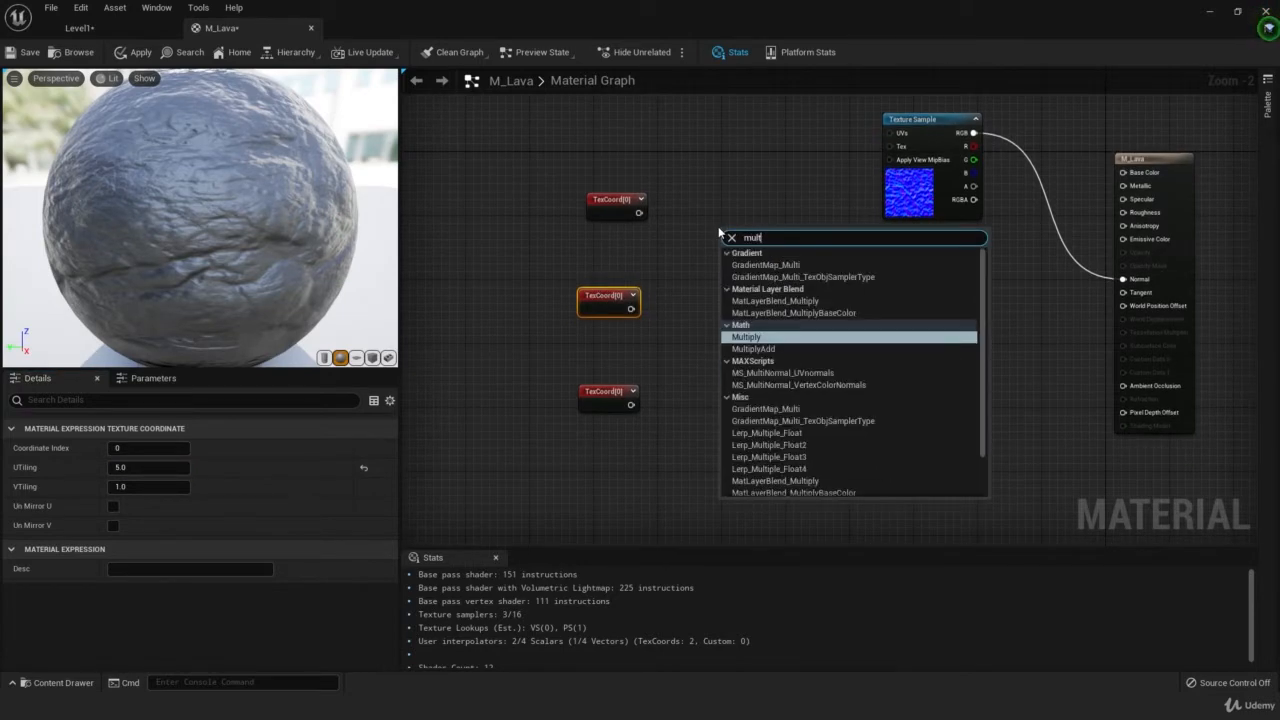
left_click(746, 336)
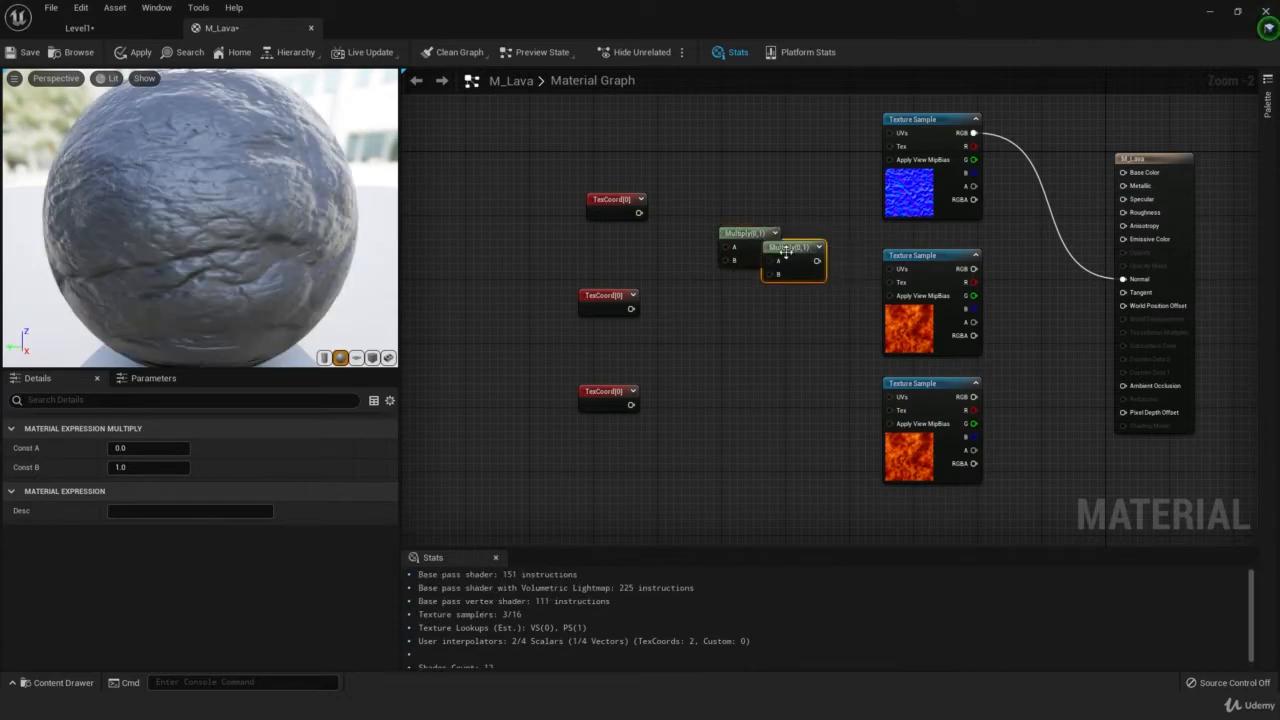
left_click_drag(790, 247, 750, 330)
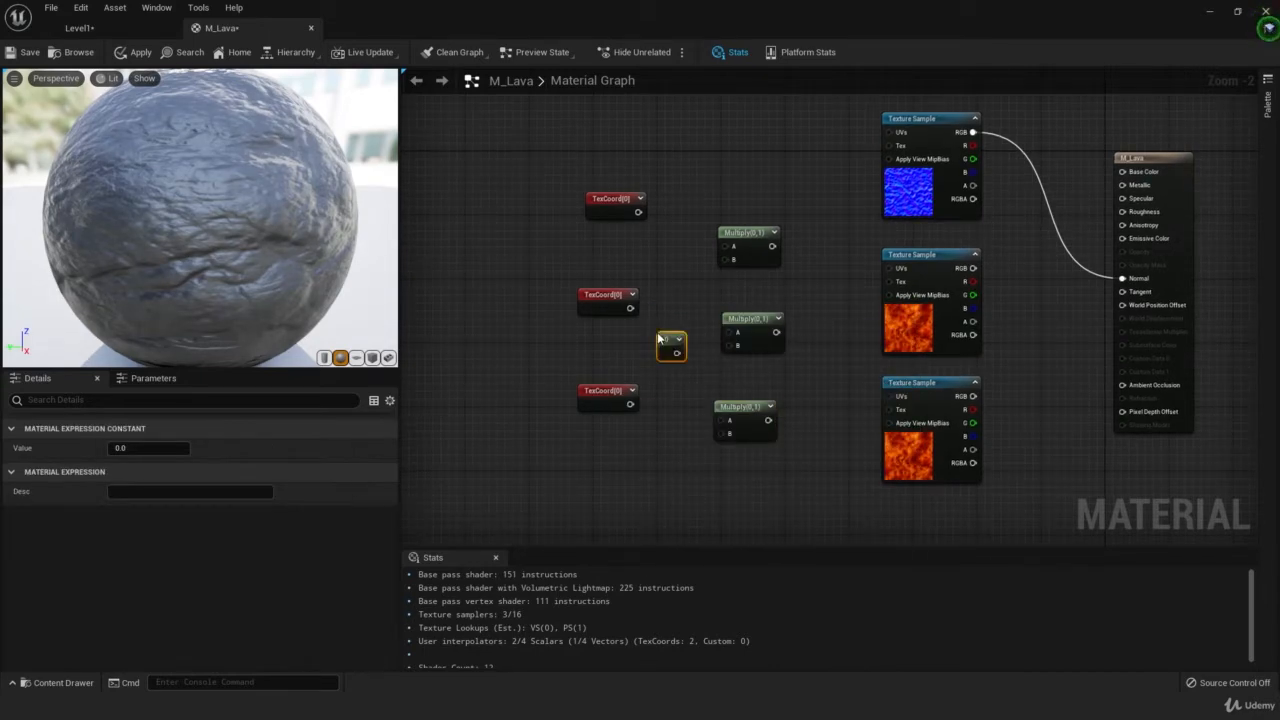
right_click(670, 340)
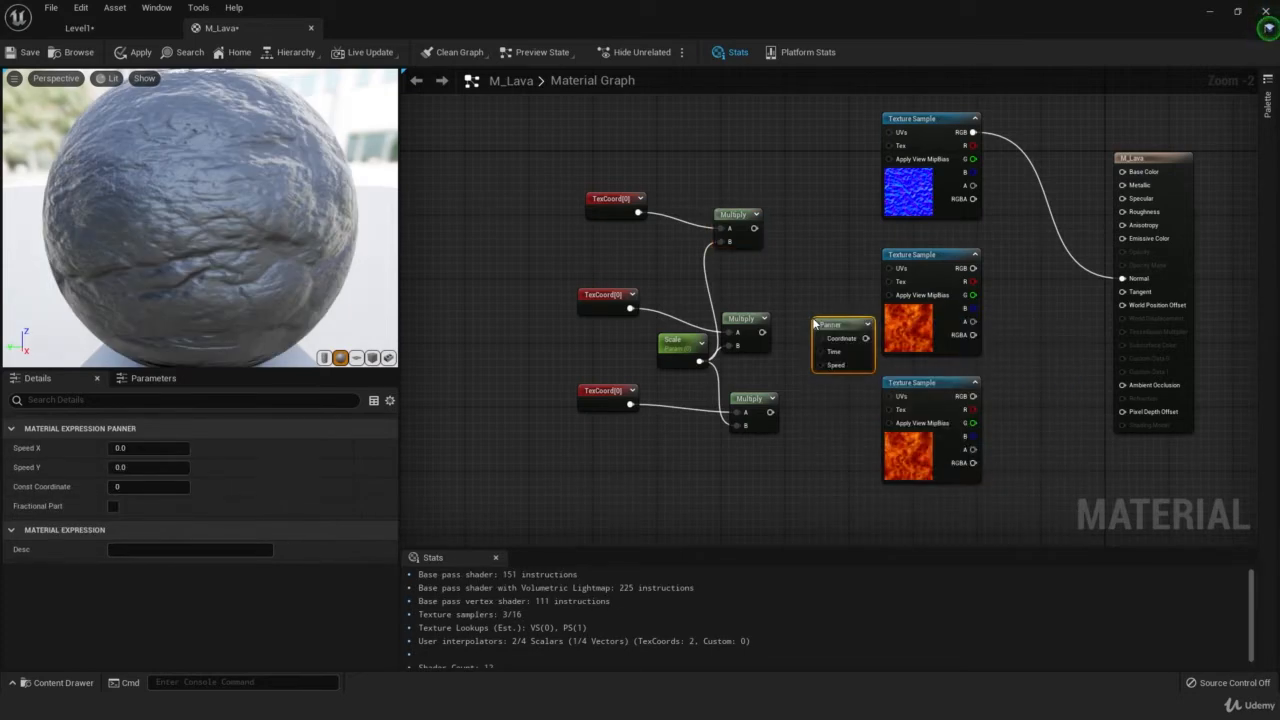
mouse_move(840, 338)
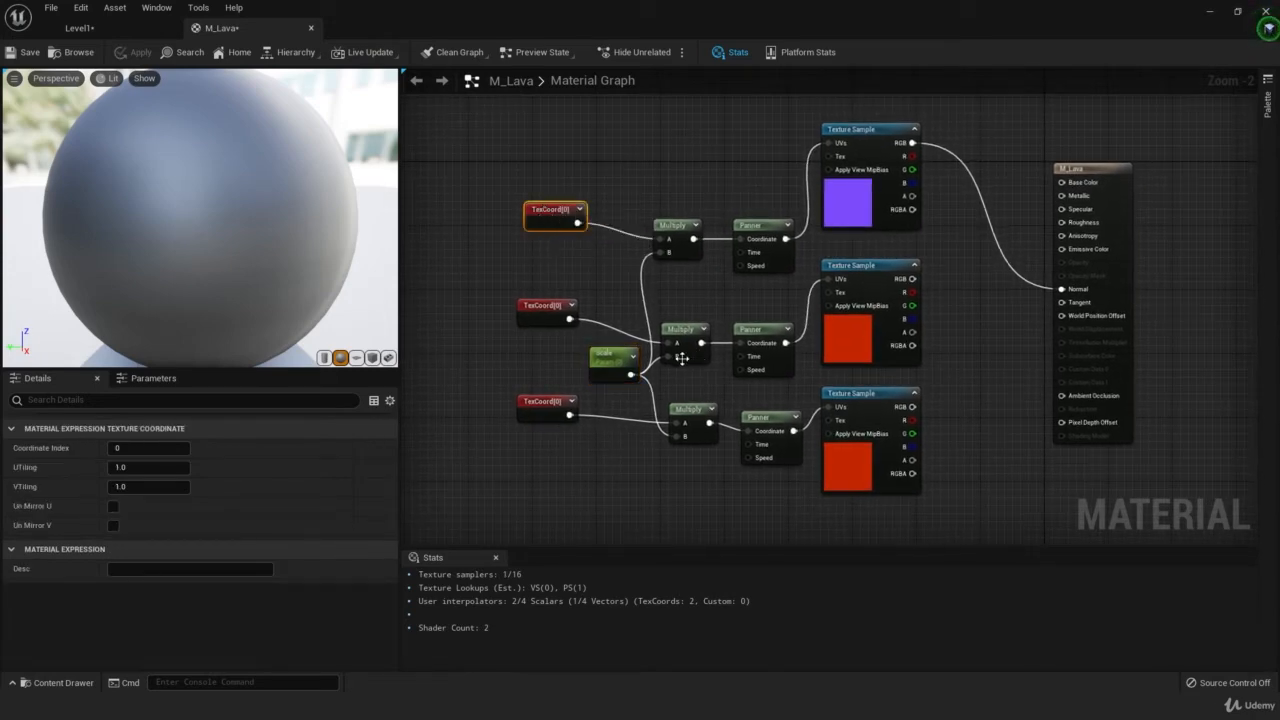
Step: Set Scale's default to 2.0, apply, and give the middle TexCoord VTiling 5.0
left_click(614, 360)
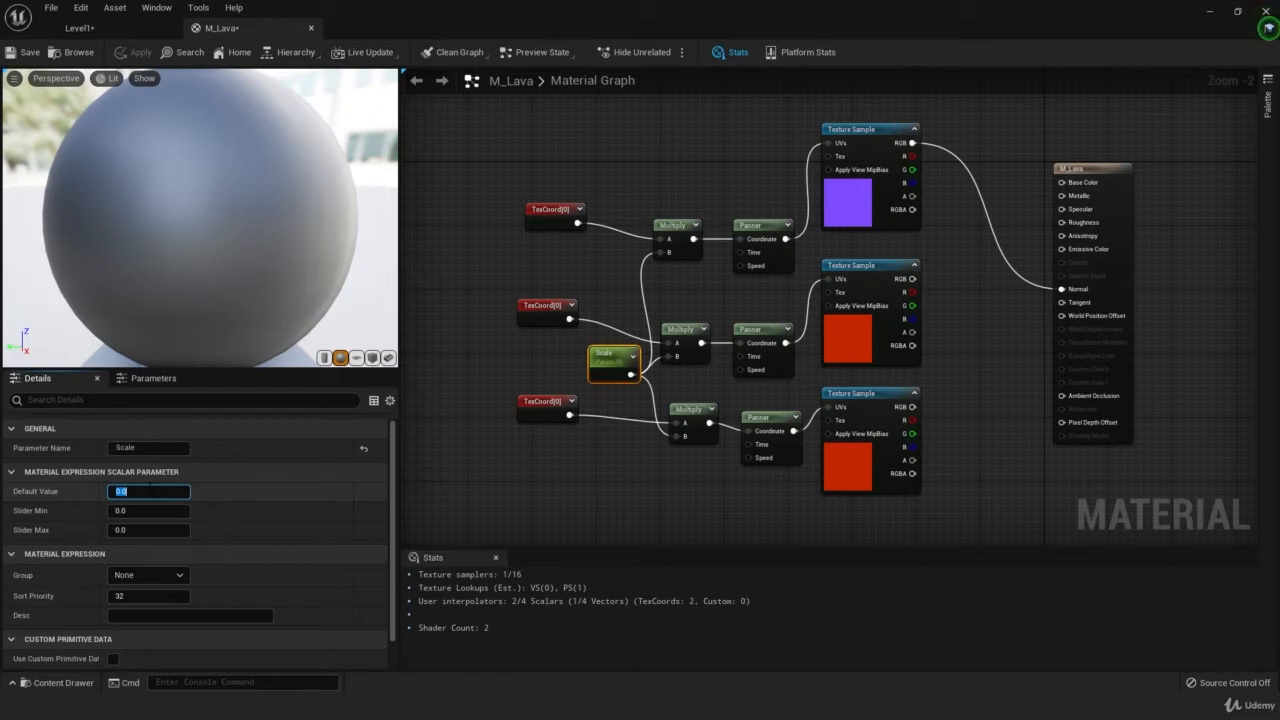
type("2.0")
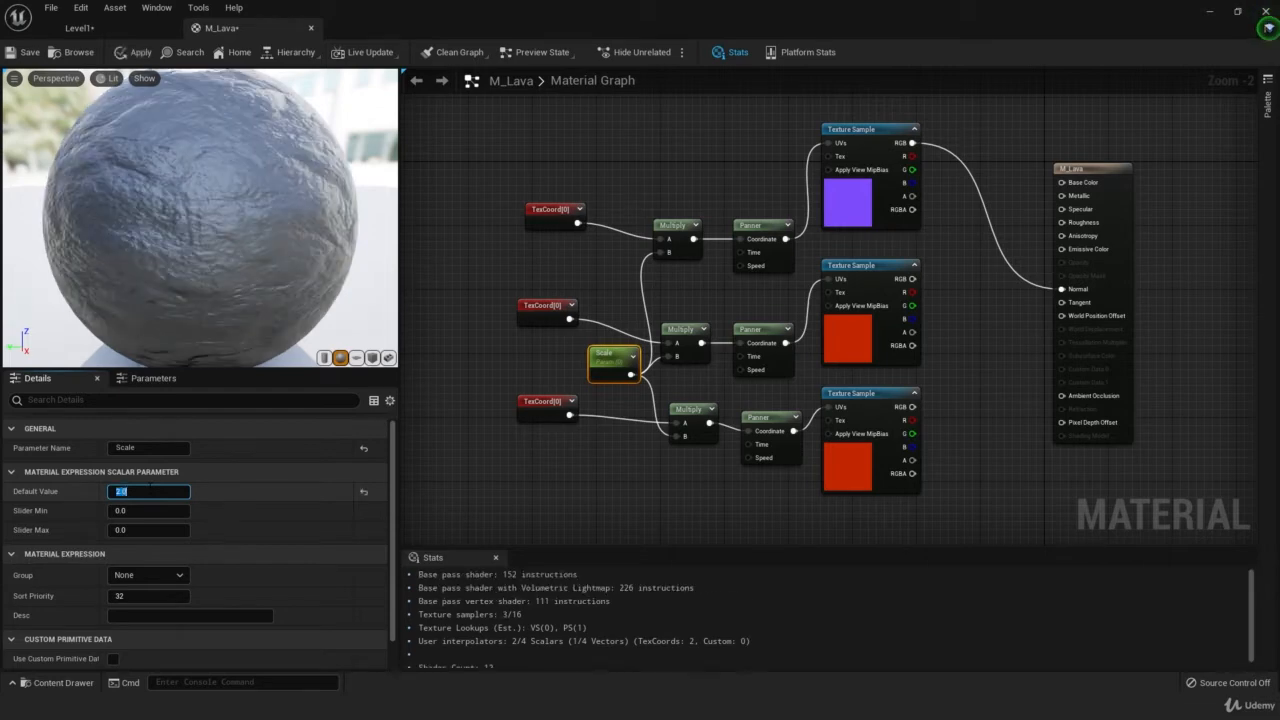
left_click(137, 52)
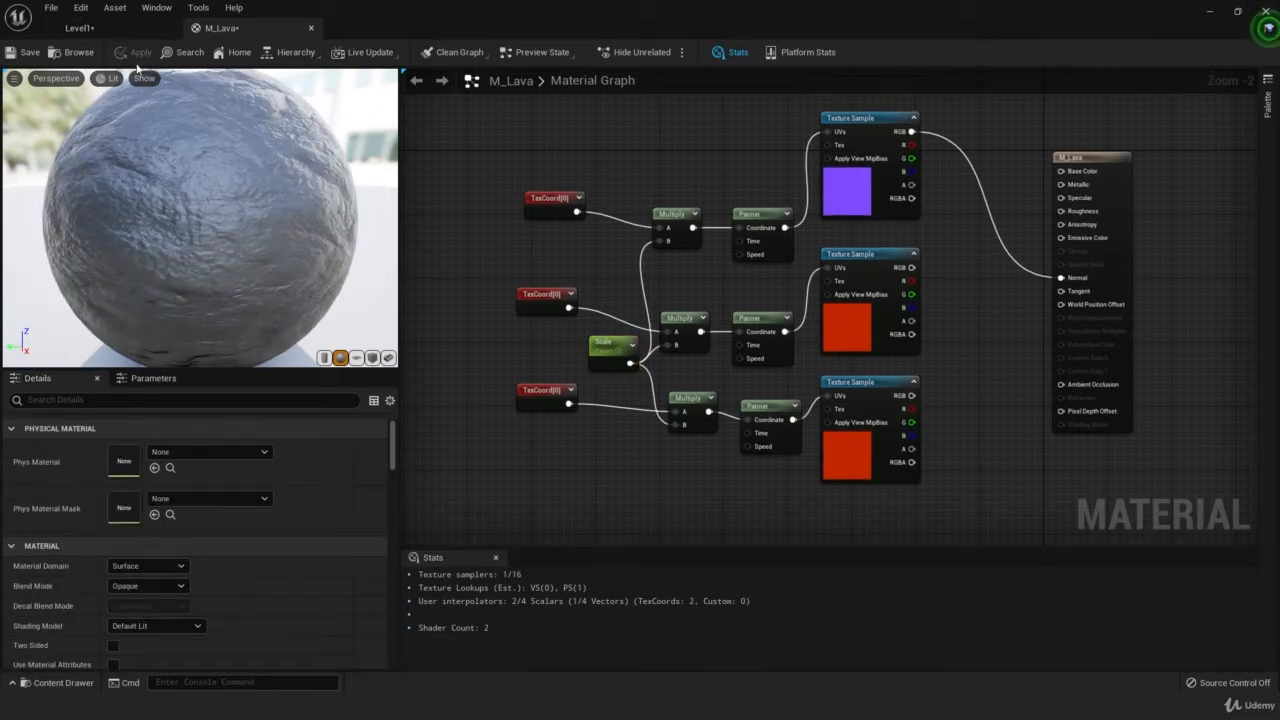
left_click(140, 52)
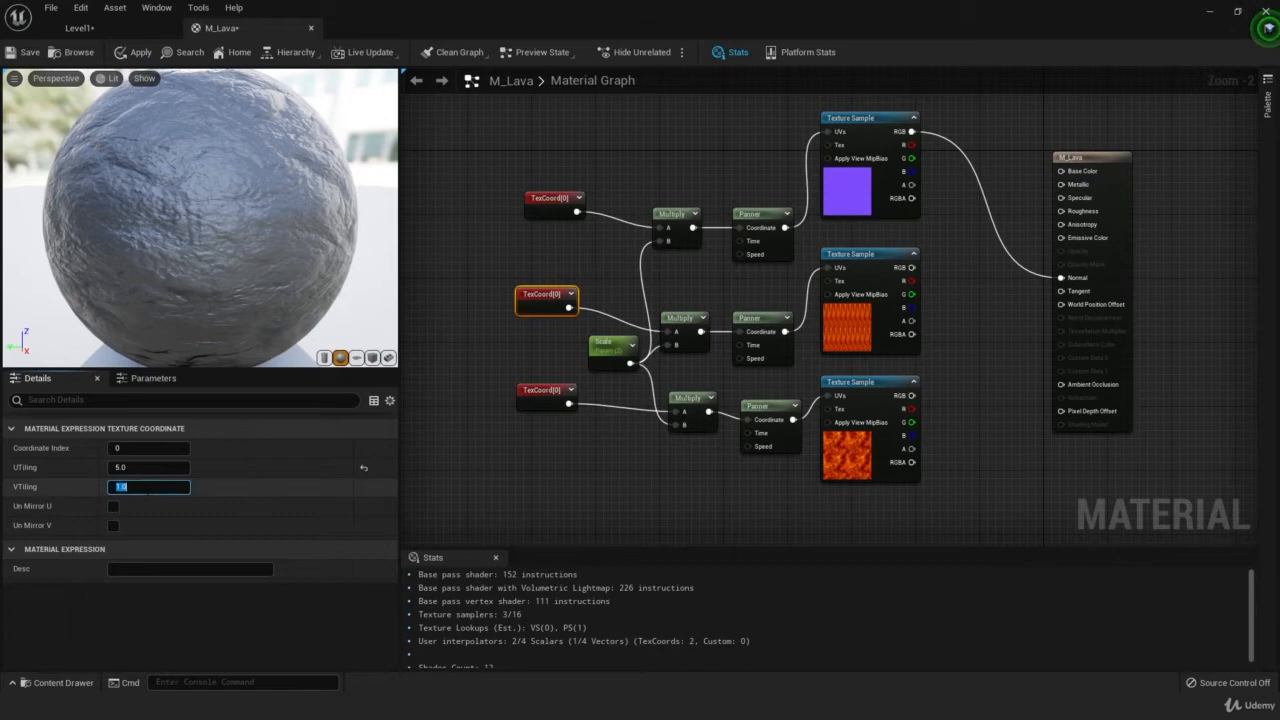
type("5.0")
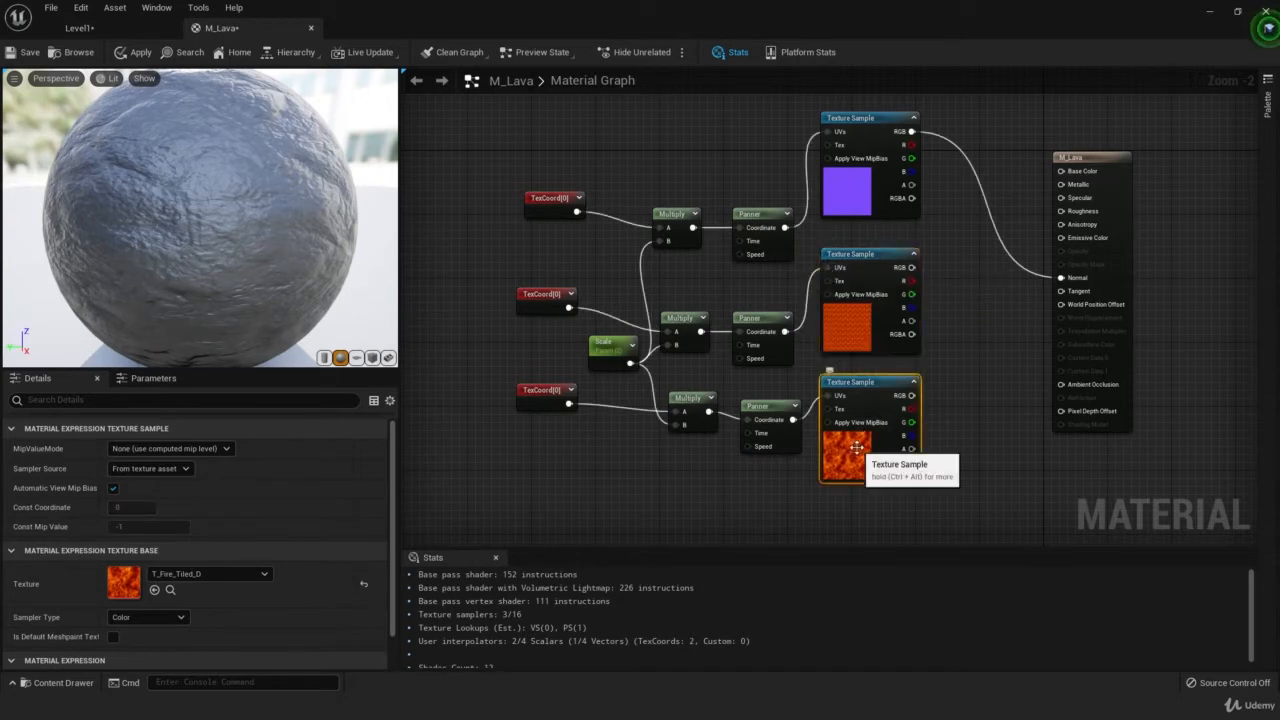
mouse_move(860, 335)
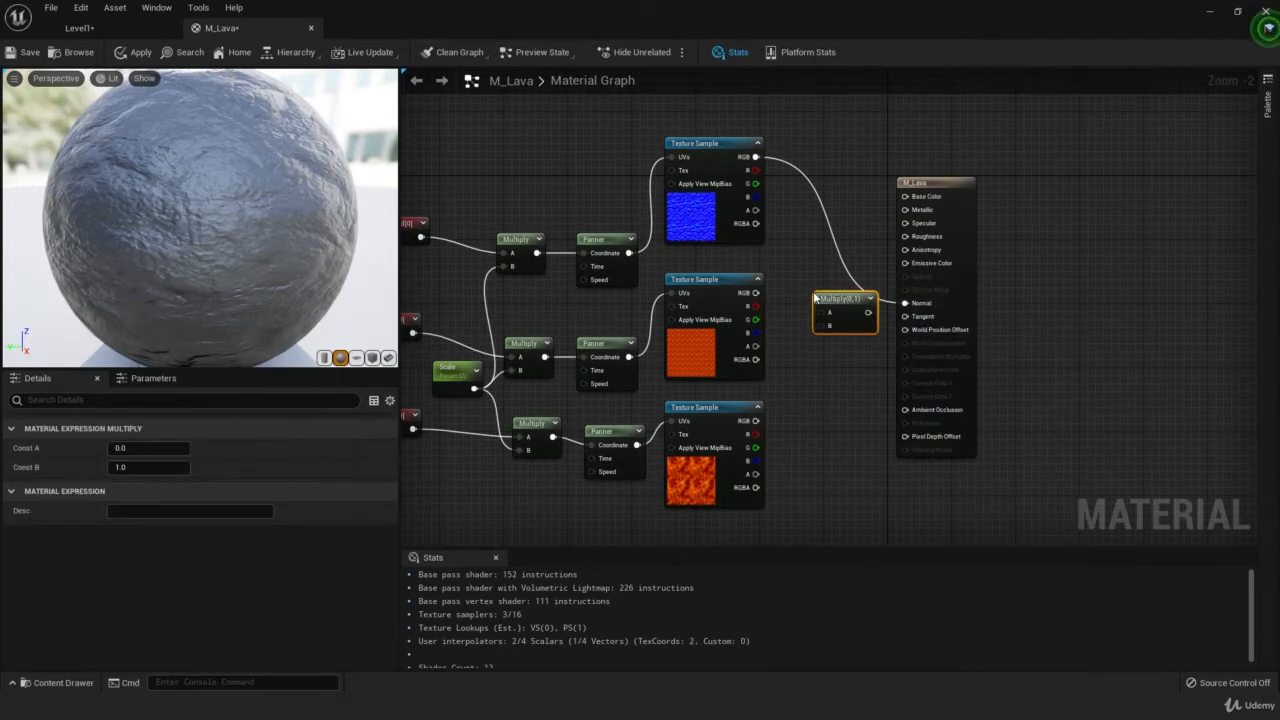
mouse_move(800, 371)
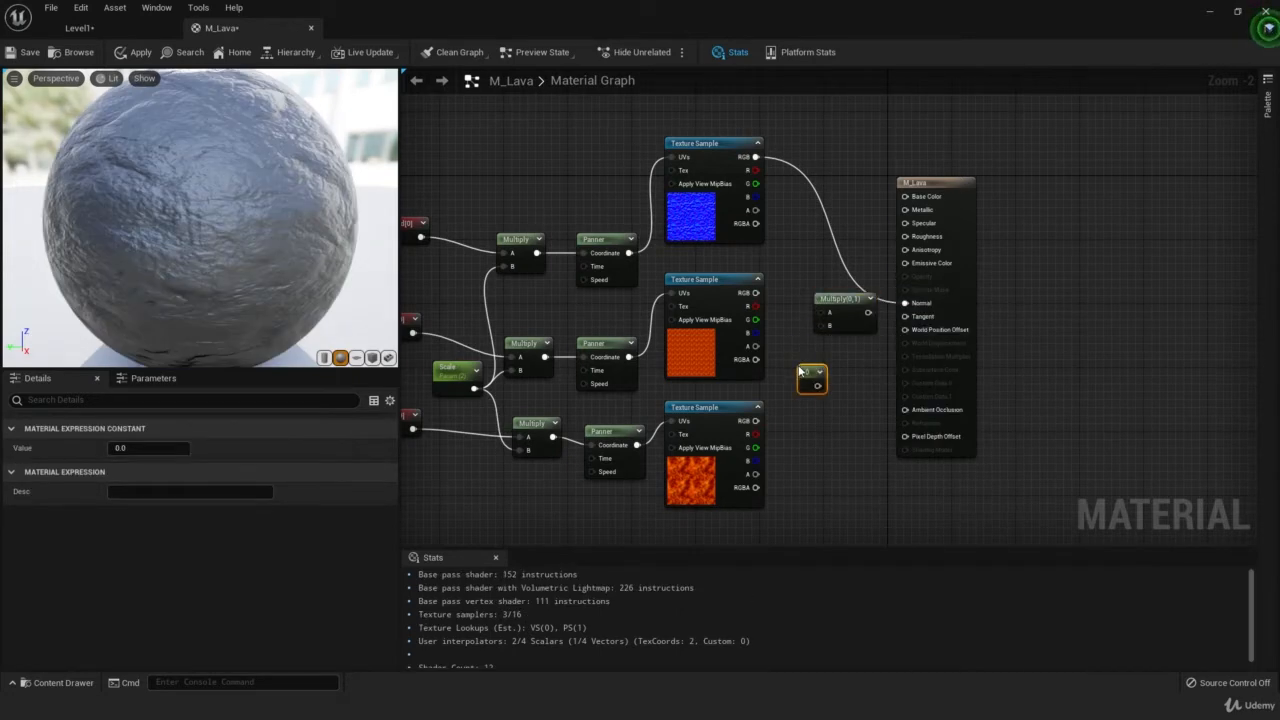
Step: Convert the constant into a Brightness scalar parameter and add a Multiply node
right_click(812, 378)
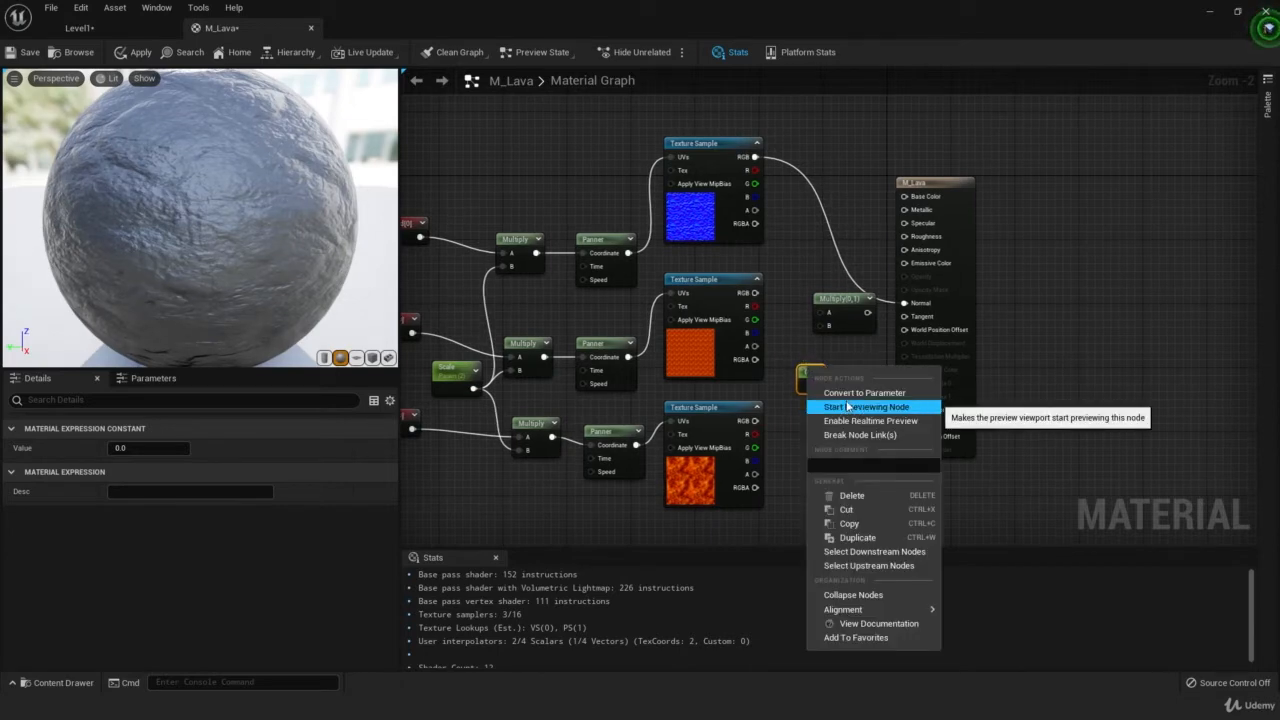
left_click(864, 392)
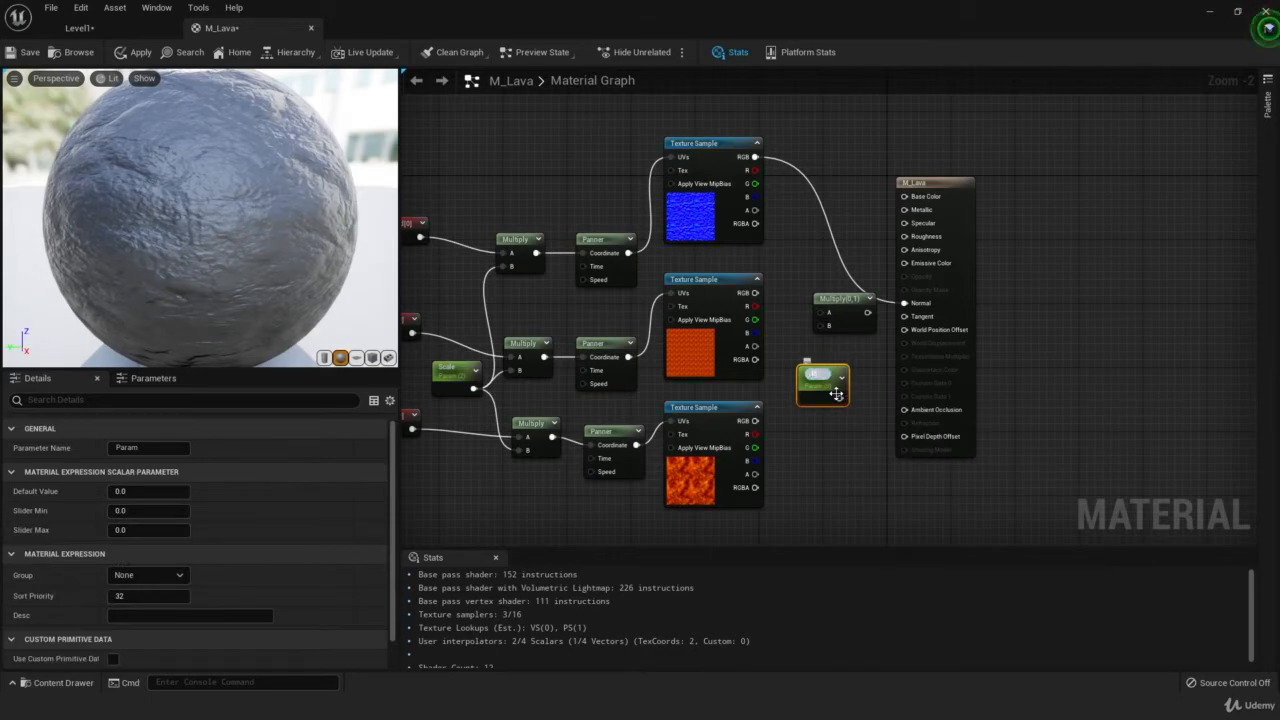
left_click(822, 383)
type("Brightness")
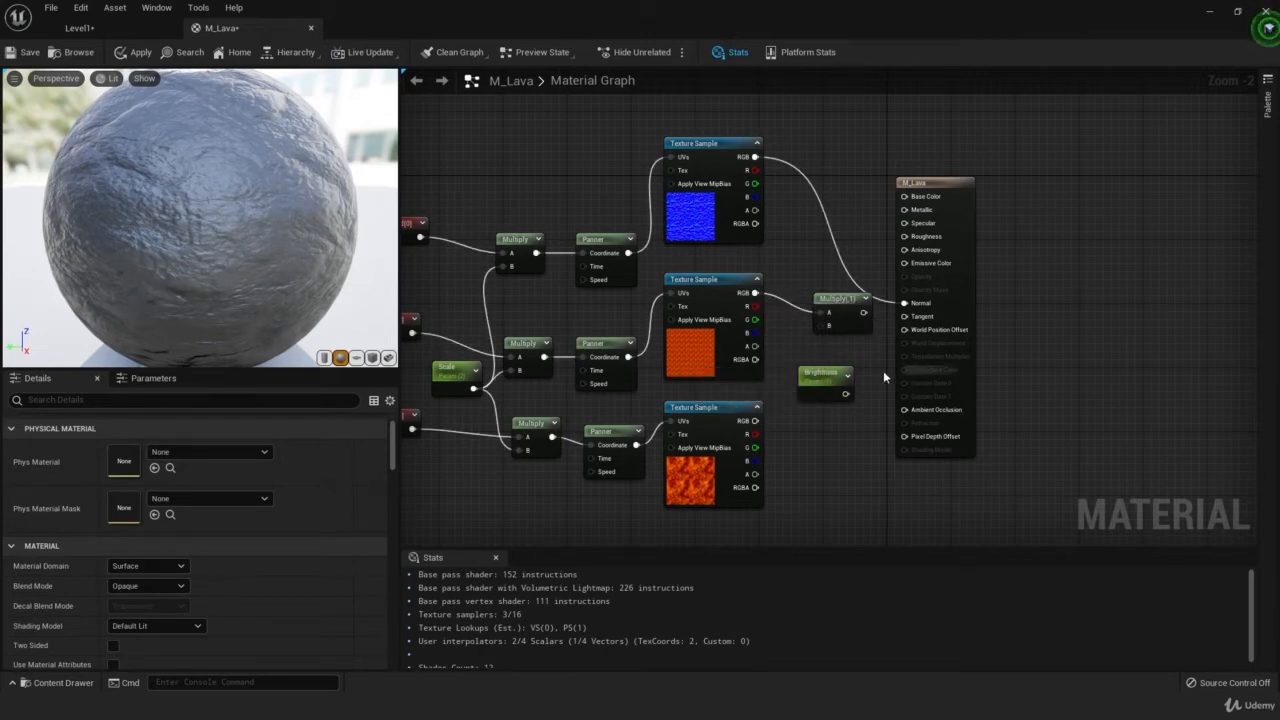
mouse_move(948, 186)
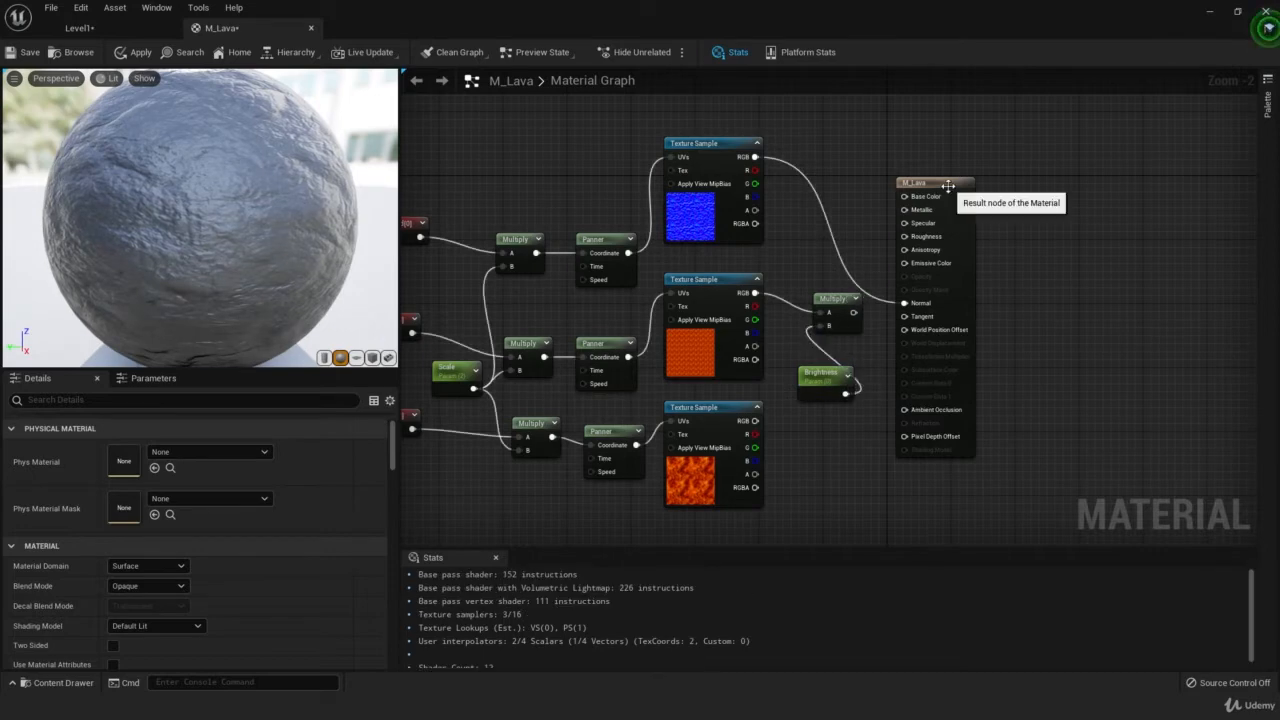
left_click_drag(935, 185, 1070, 160)
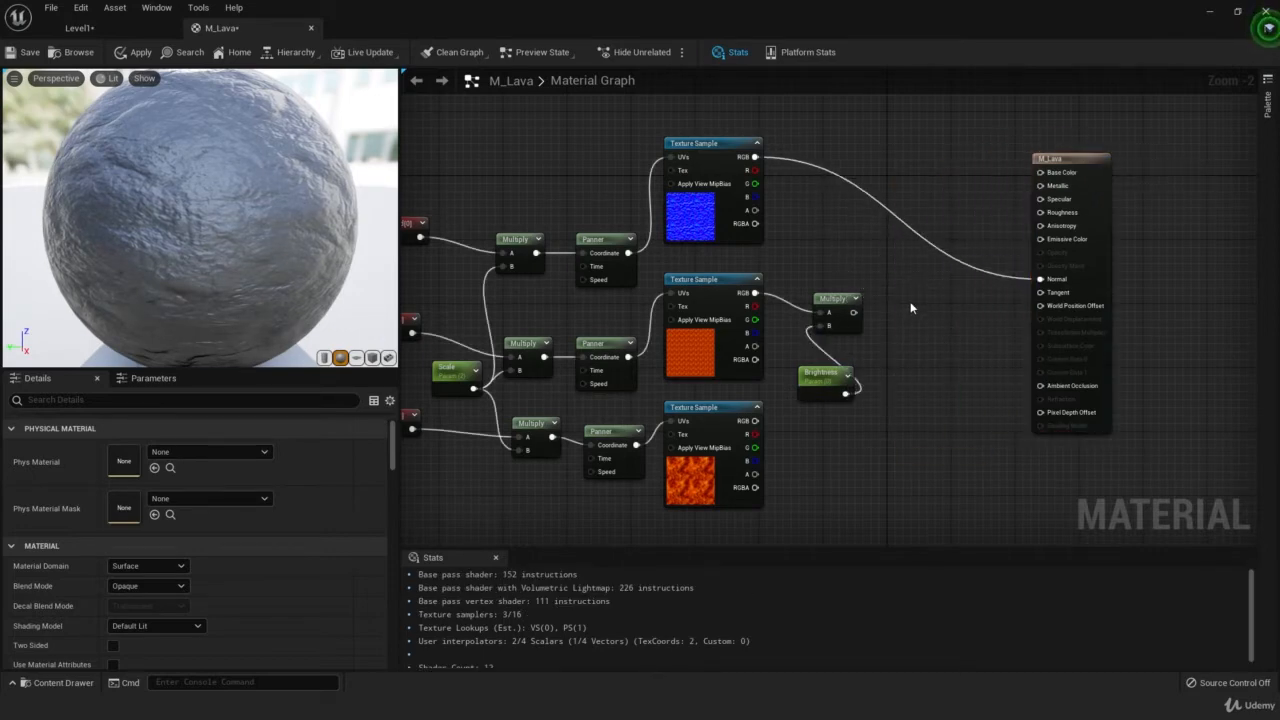
type("multi")
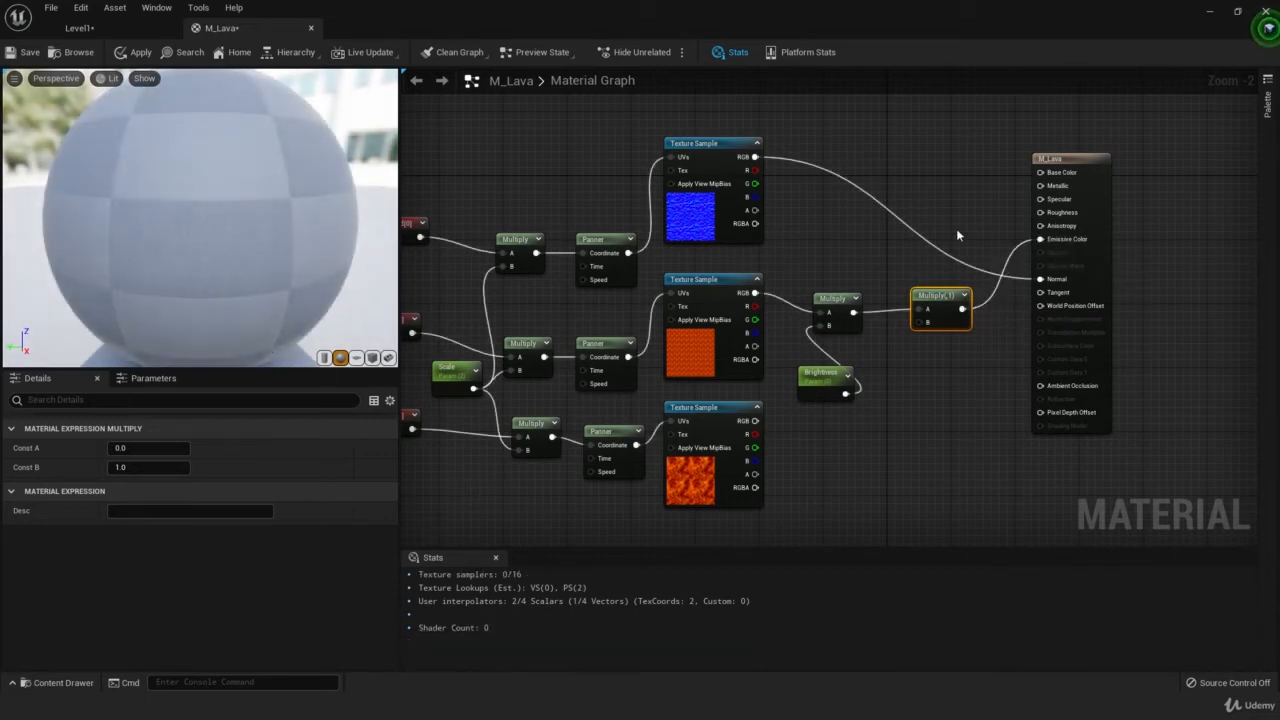
Step: Set the Brightness parameter's default value to 5.0
left_click(141, 52)
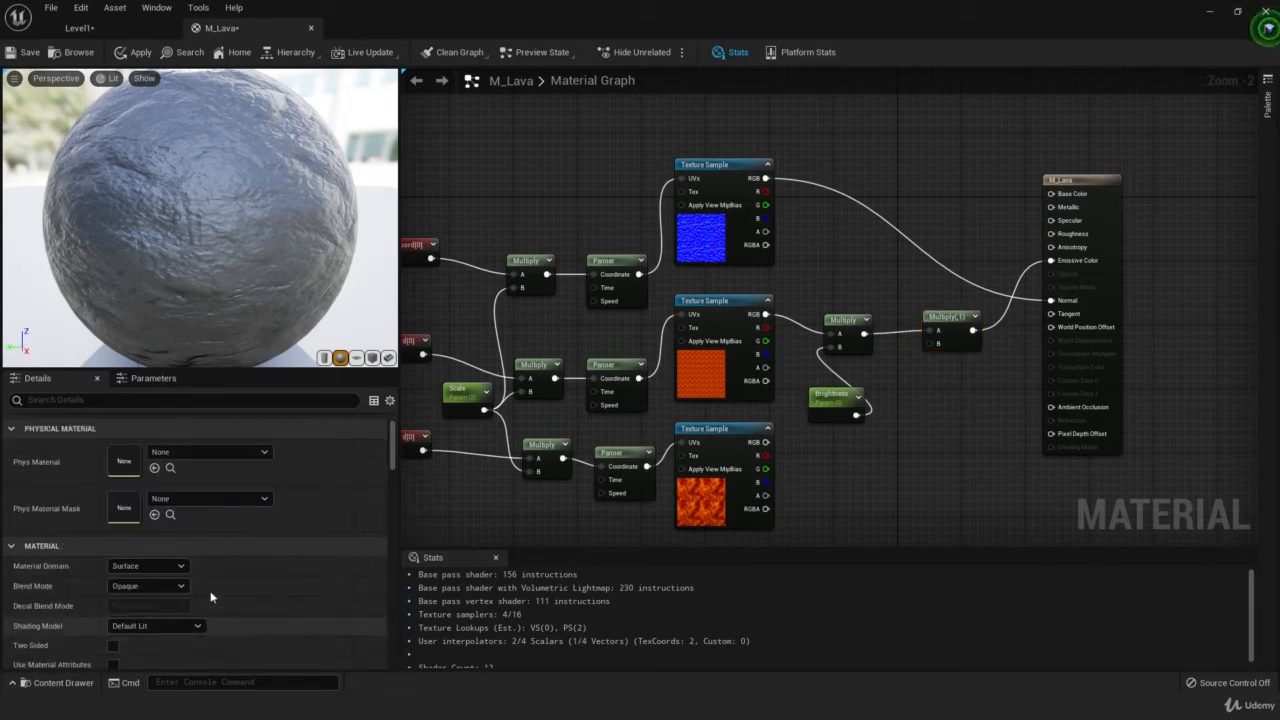
left_click(835, 395)
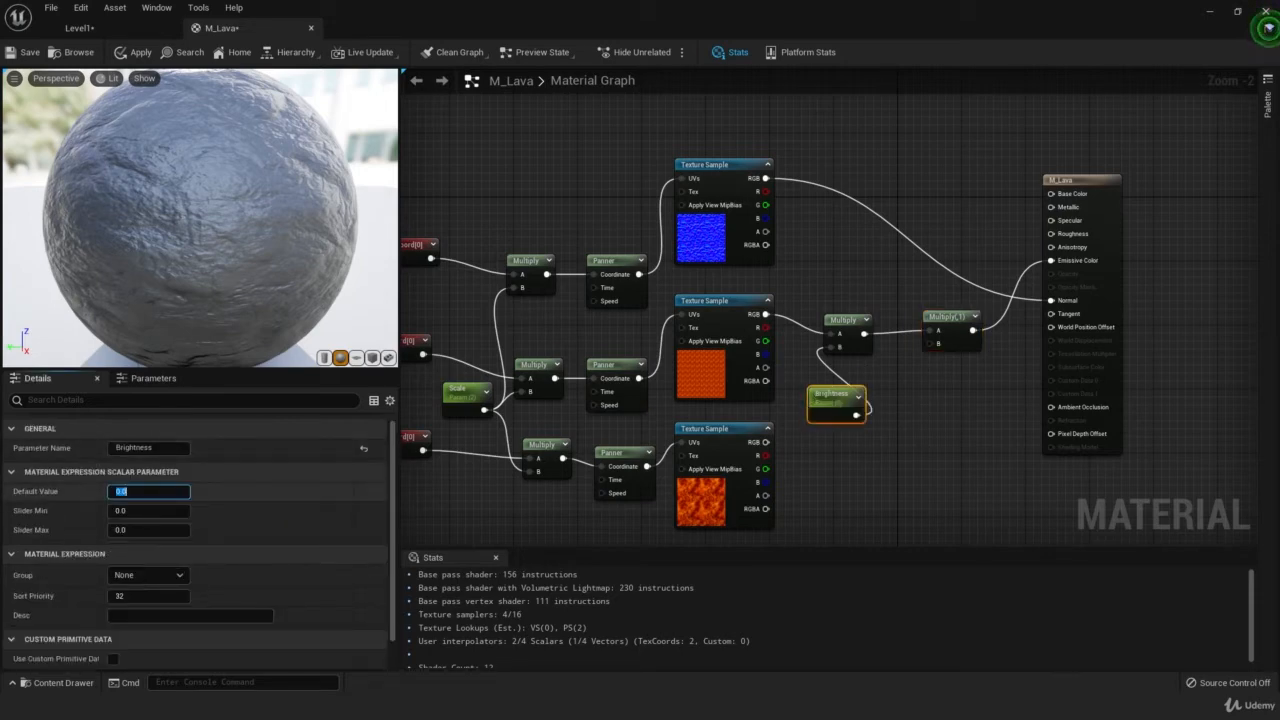
type("5.0")
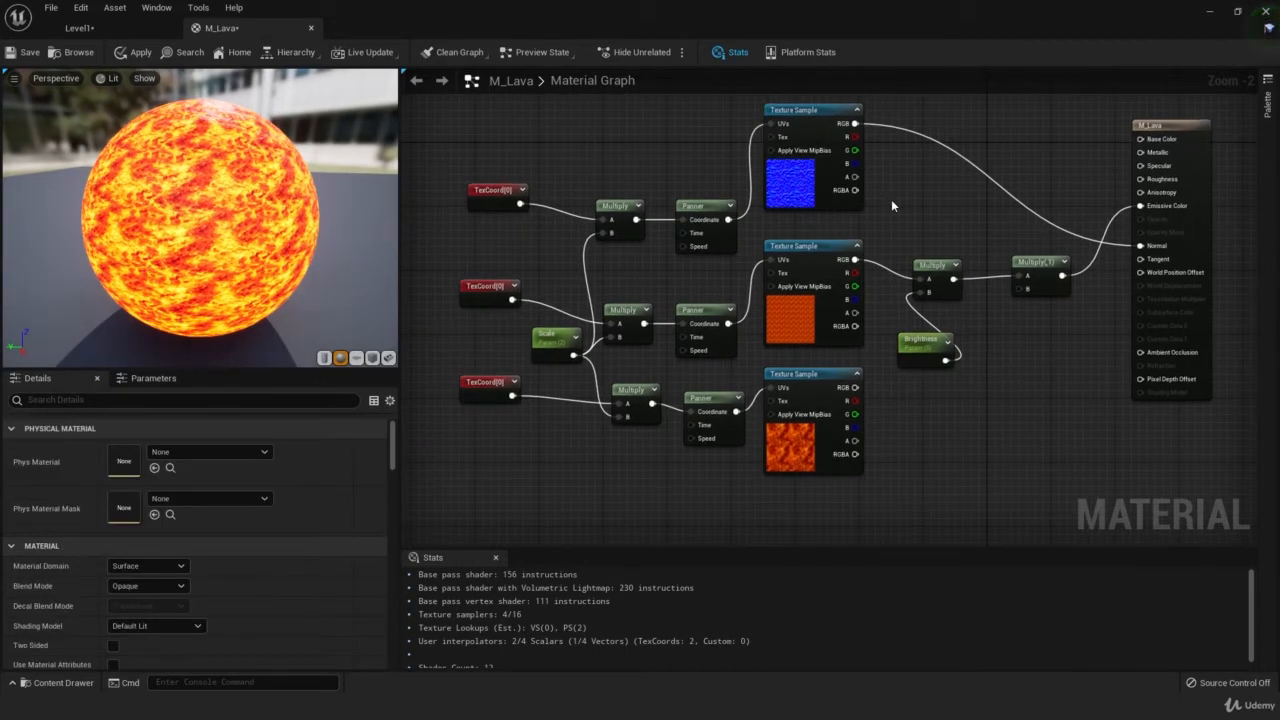
Step: Give the lava texture panner a horizontal Speed X of 0.01
left_click(705, 205)
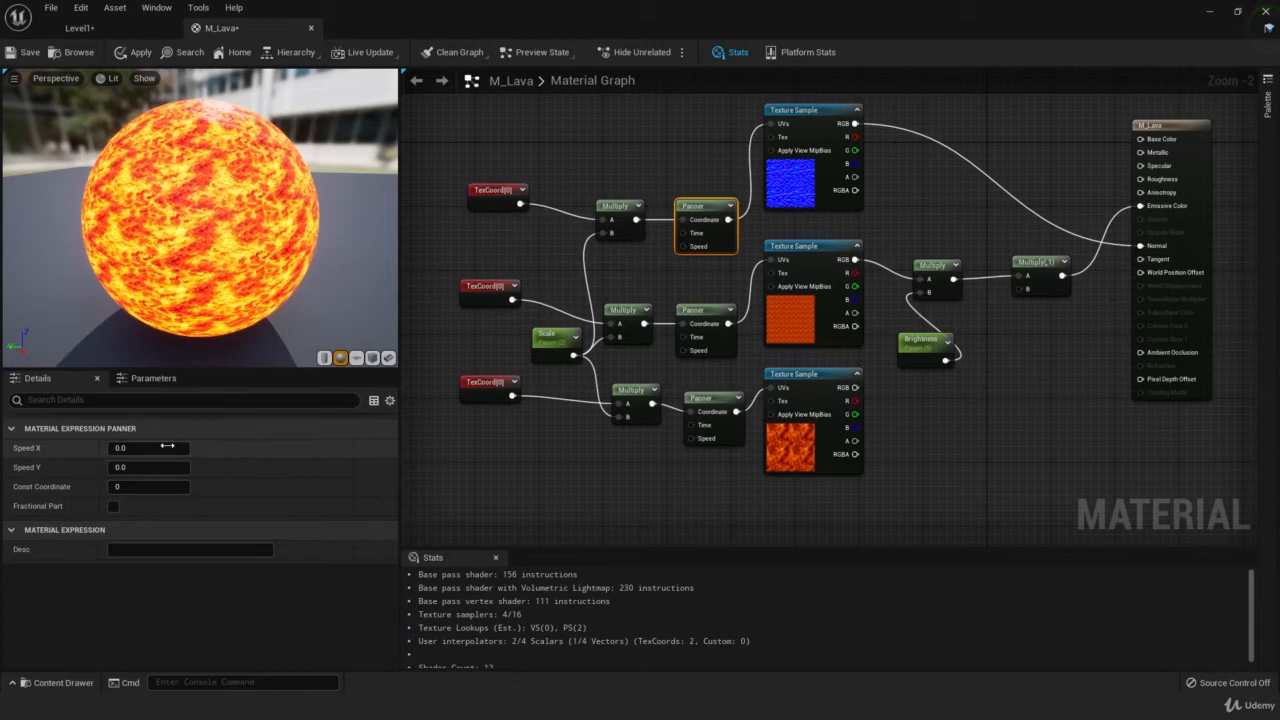
left_click(148, 447)
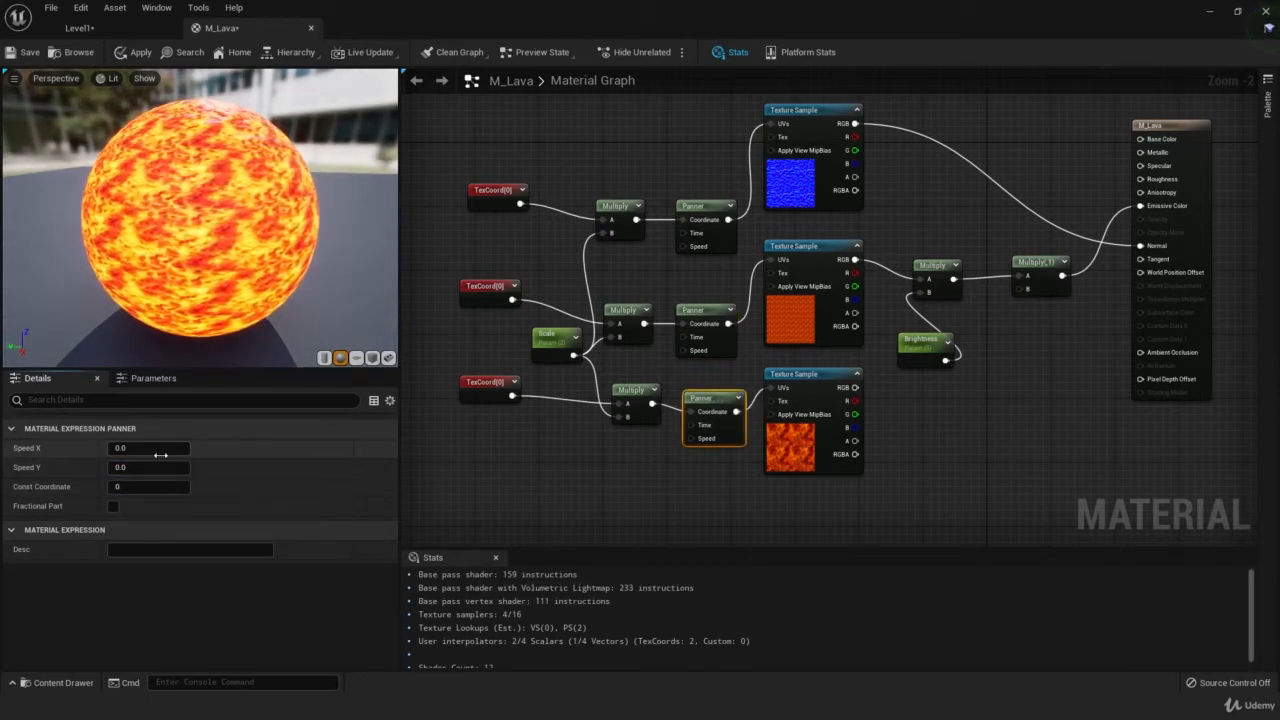
left_click(148, 447)
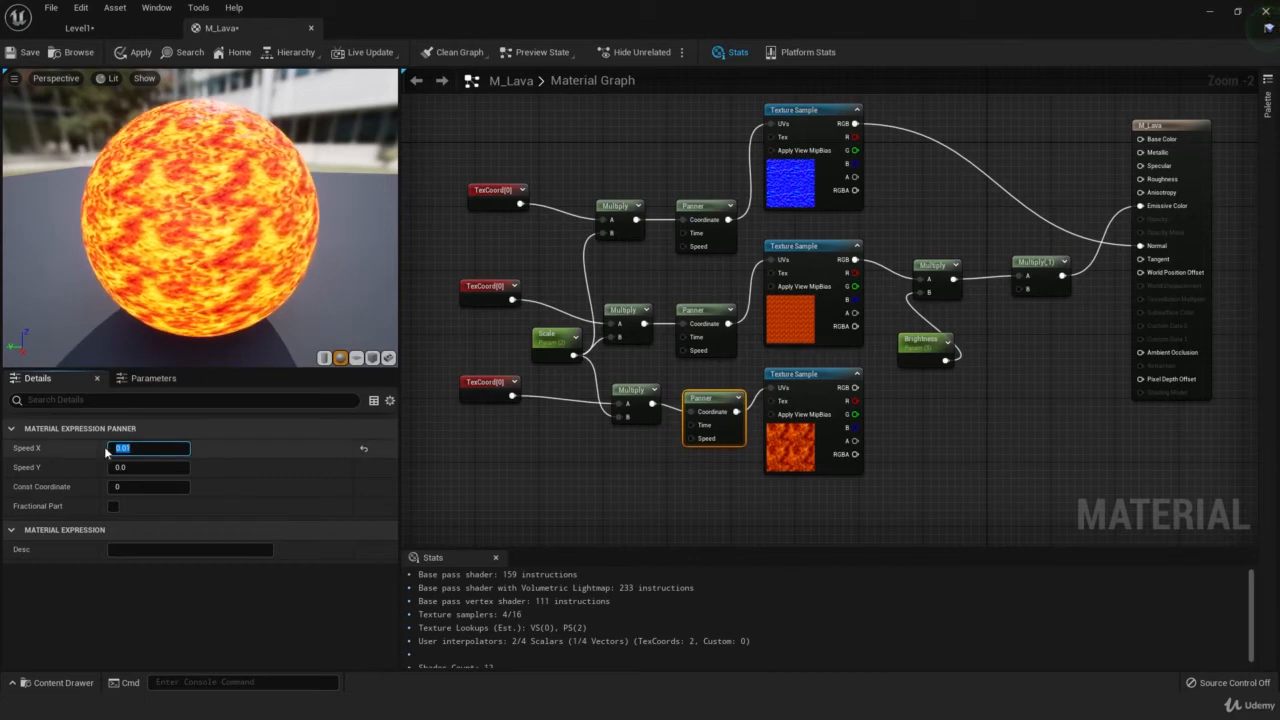
type("0.01")
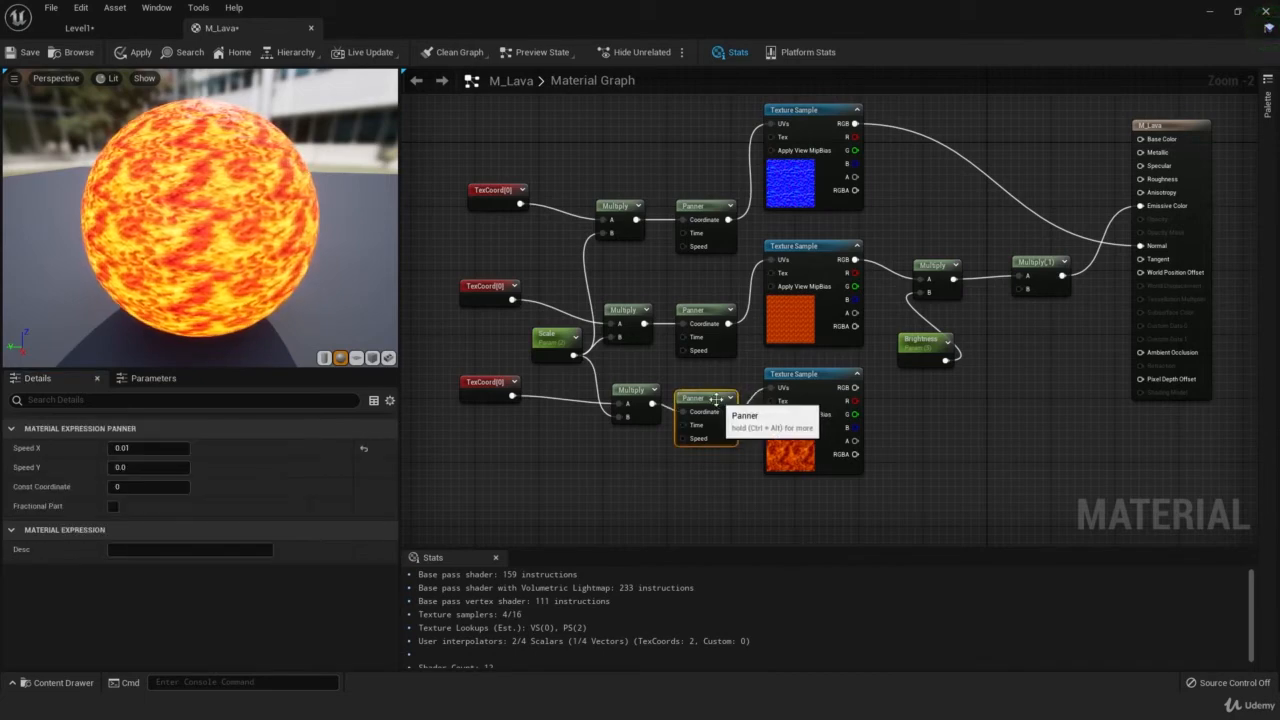
mouse_move(540, 177)
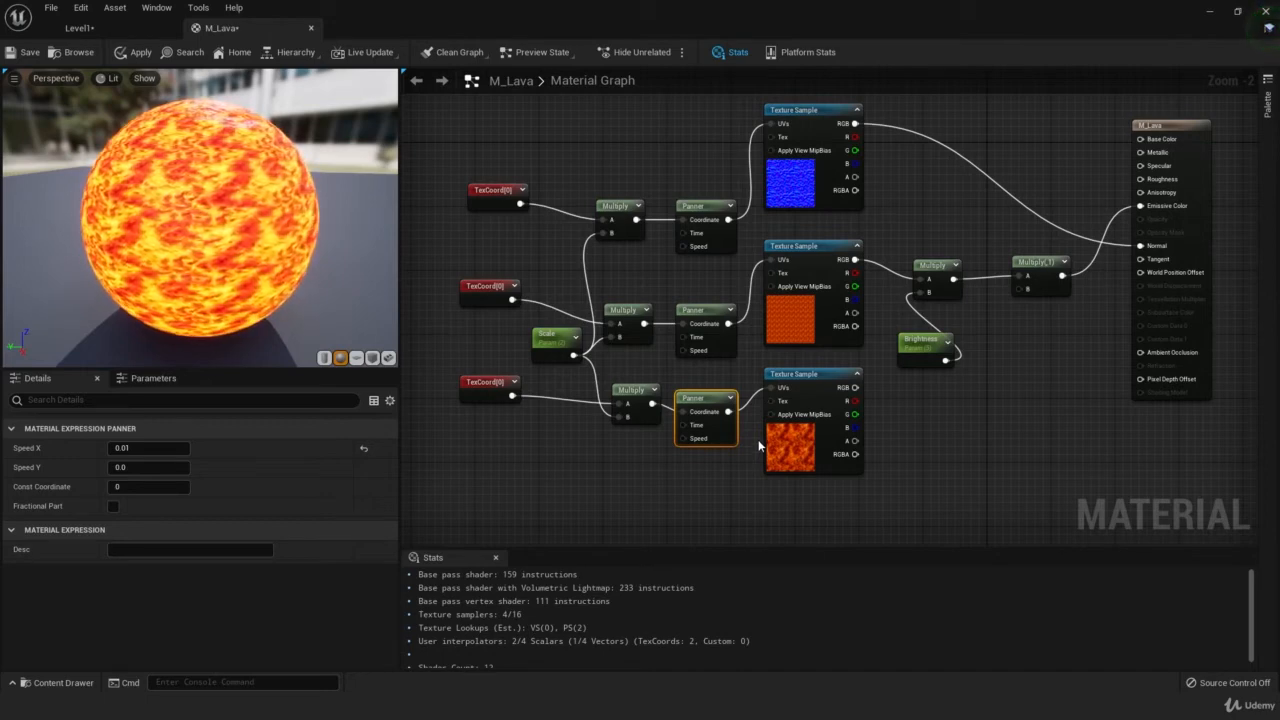
mouse_move(913, 210)
type("ler")
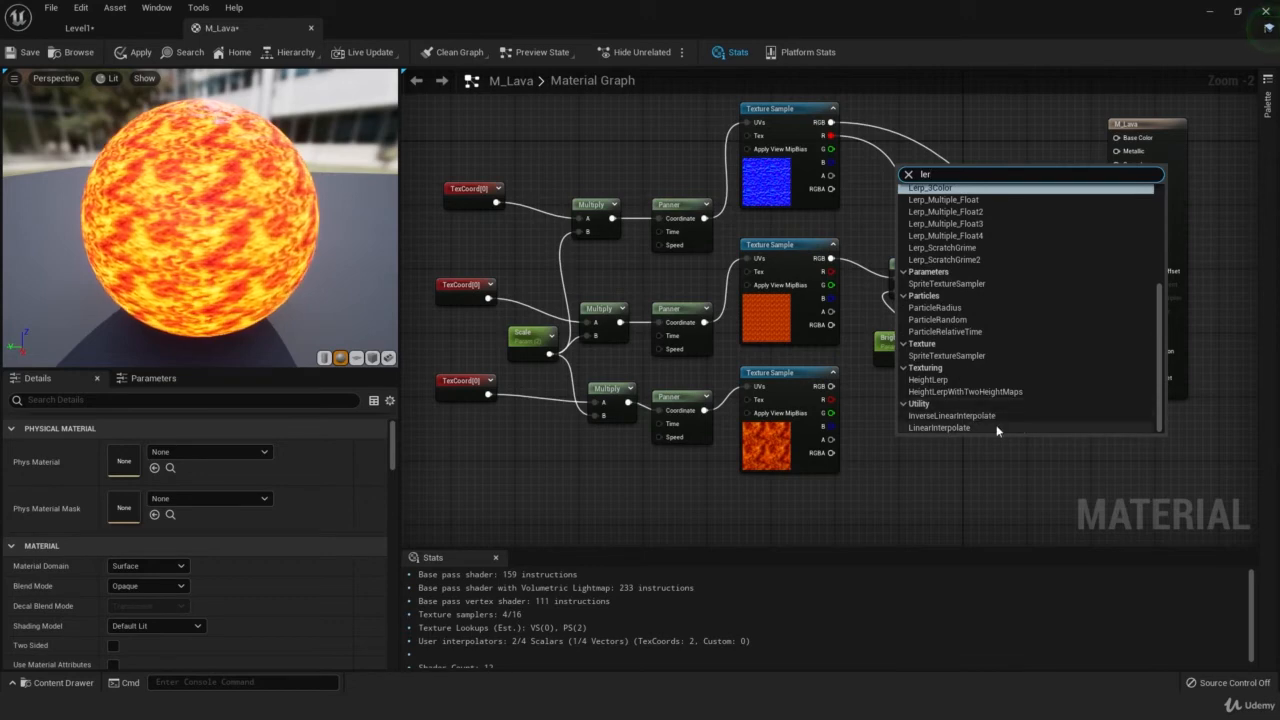
Step: Add a Lerp node with A -1.0 and B 1.8 for the basalt mask
left_click(938, 427)
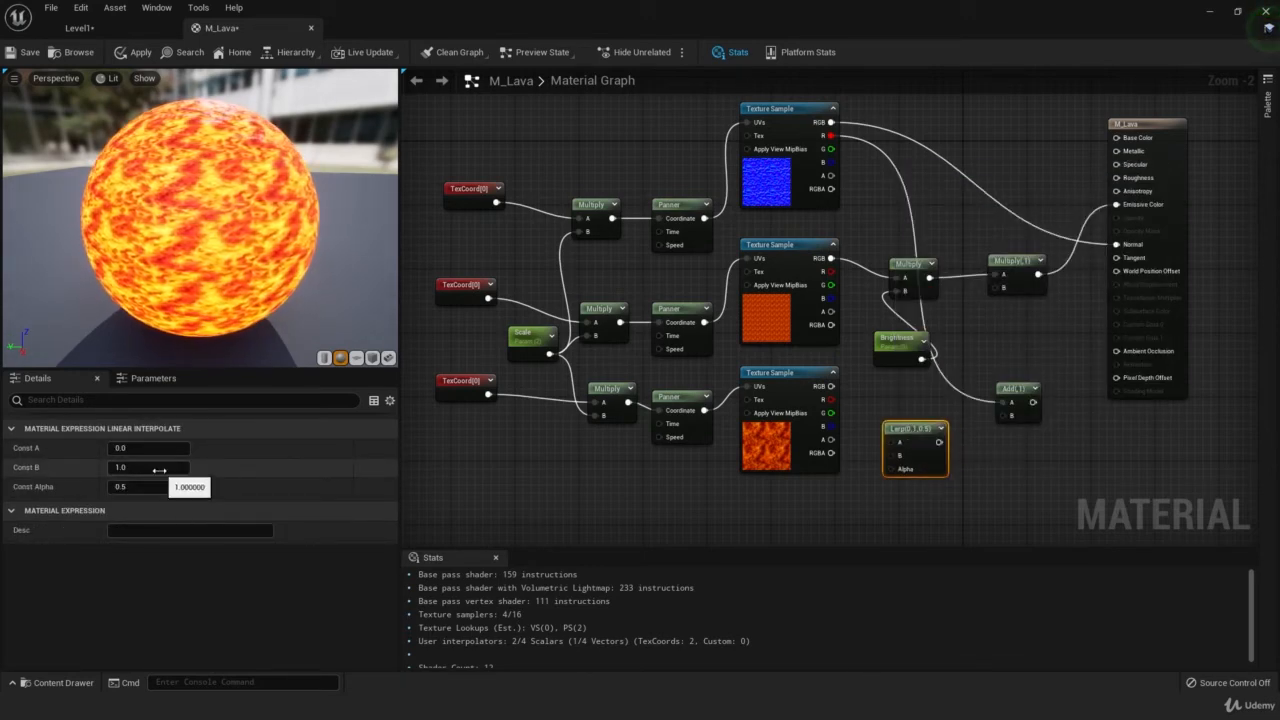
left_click(148, 448)
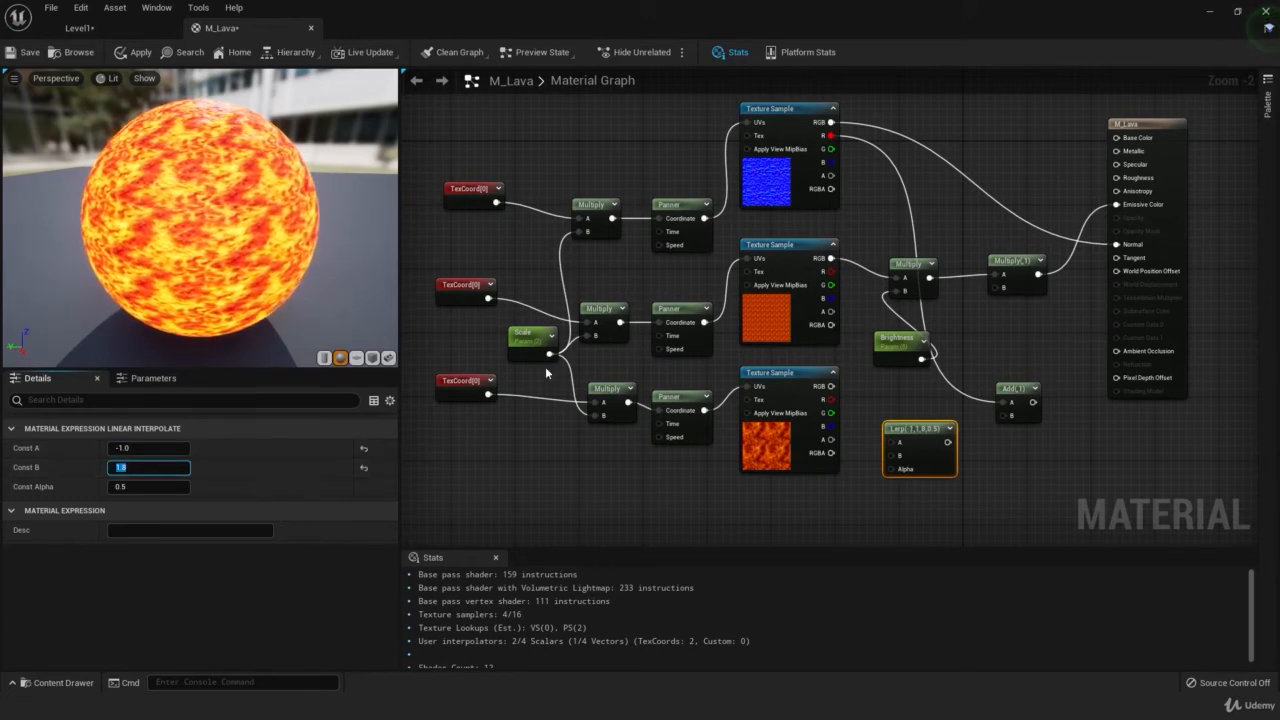
type("1.8")
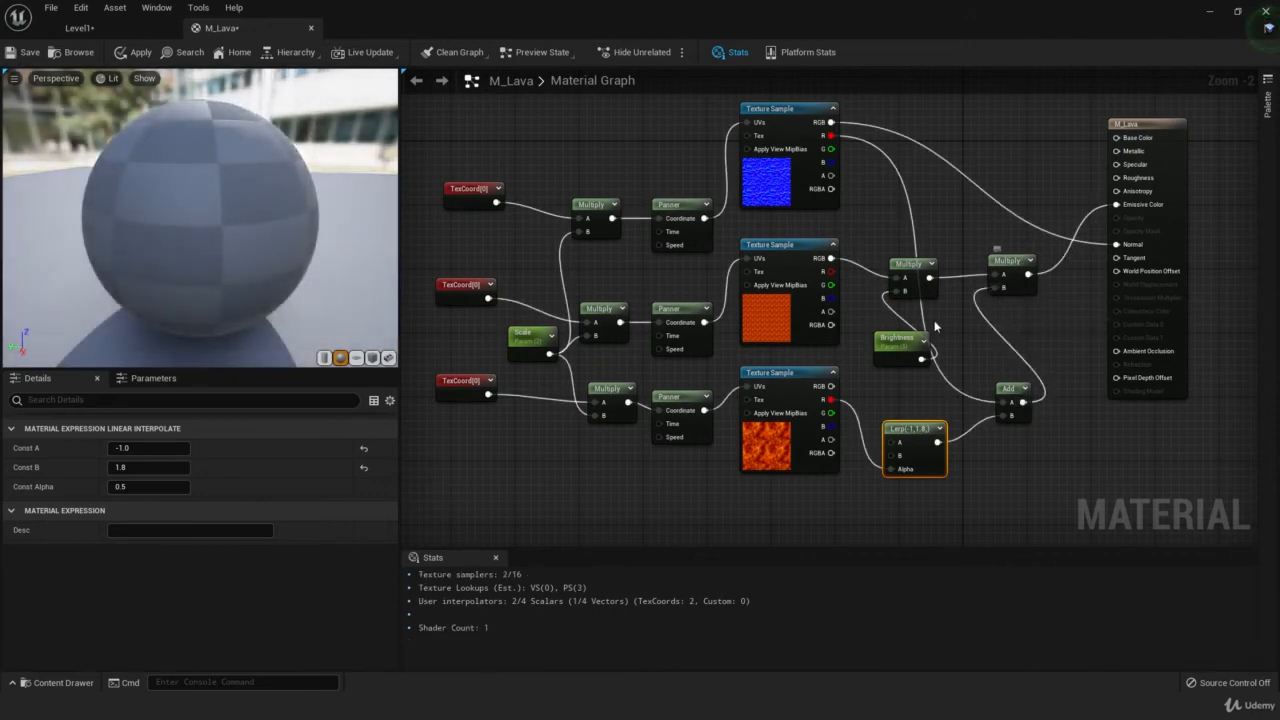
Step: Apply and save M_Lava, then return to the Level1 editor
left_click(132, 52)
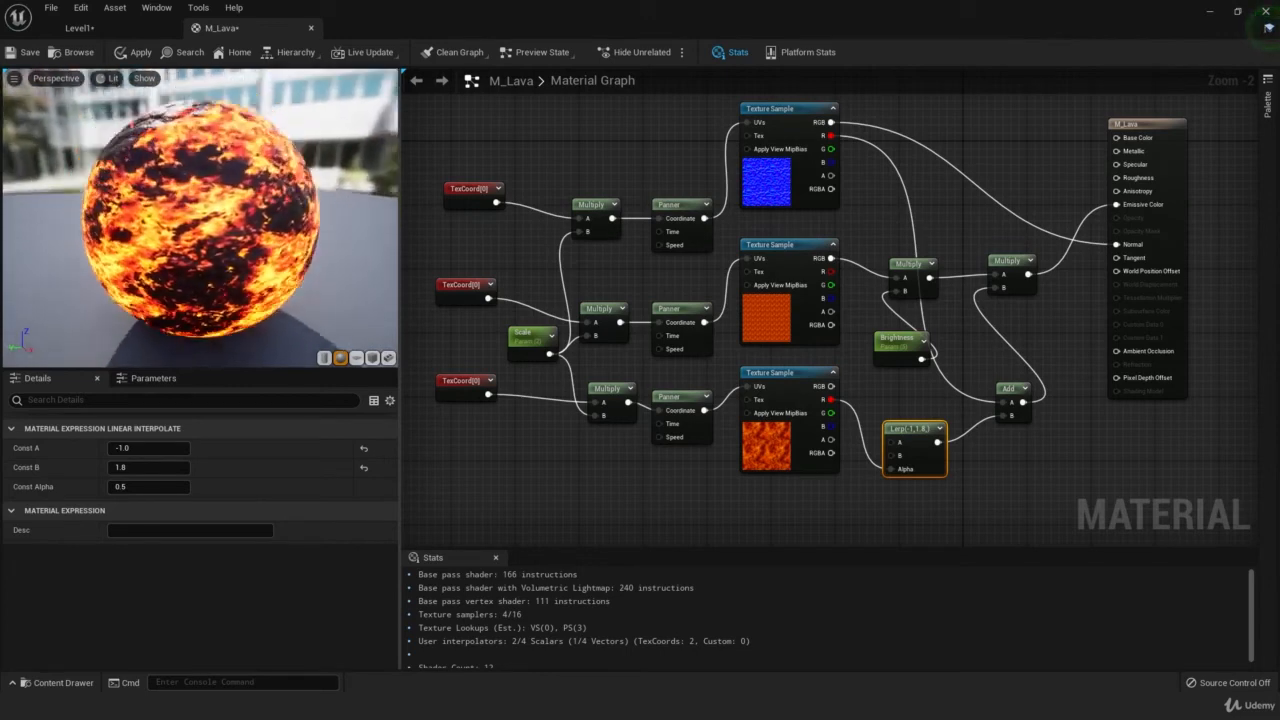
left_click(132, 52)
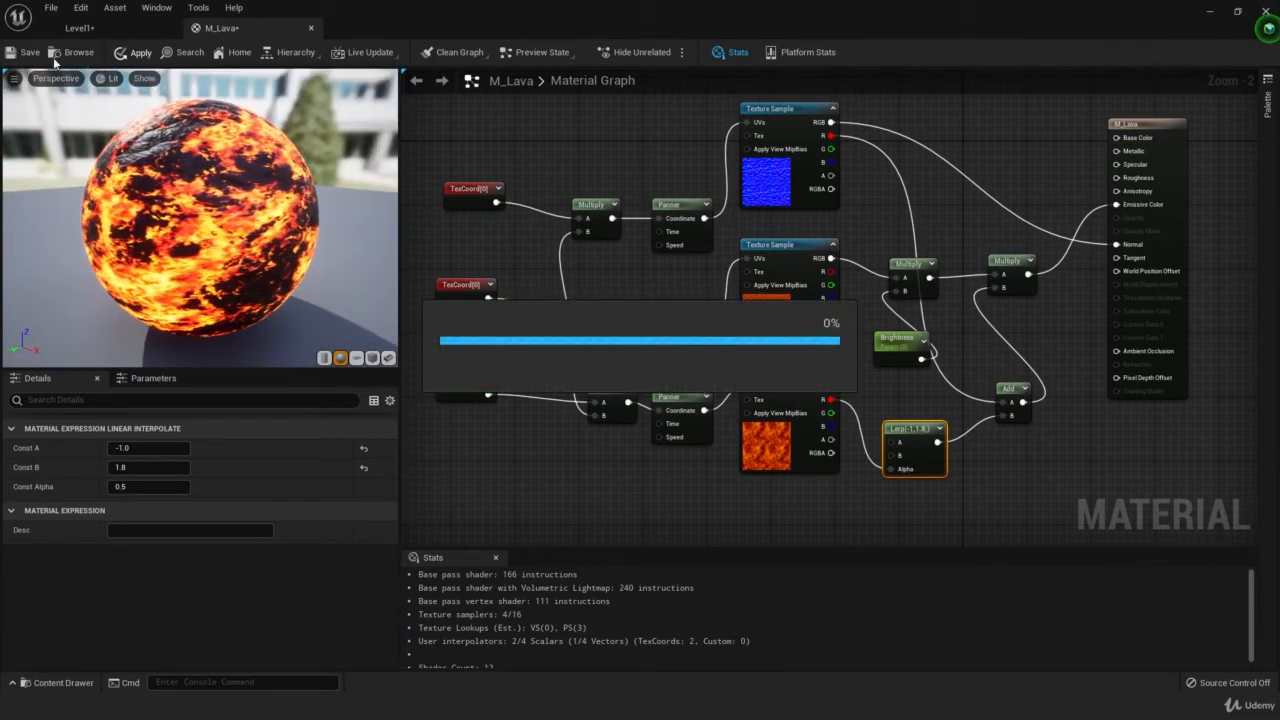
left_click(137, 52)
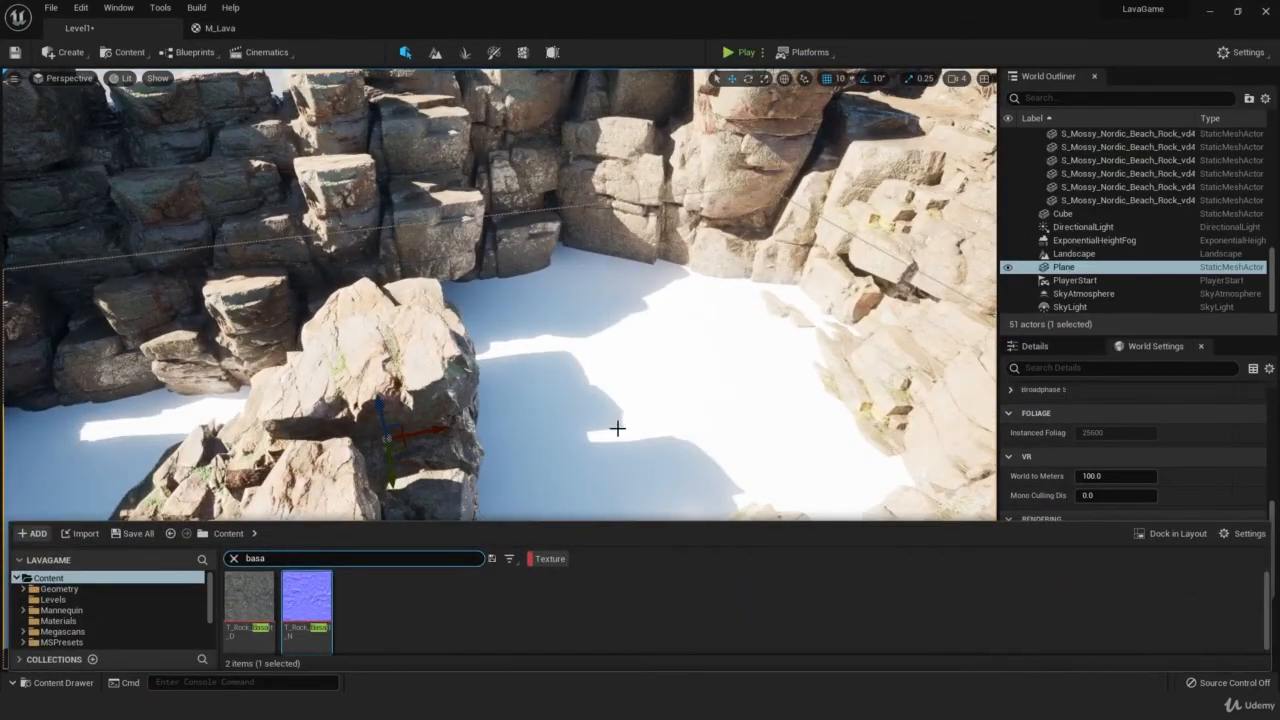
Step: Clear the Content Browser's basalt search and search for 'lava'
left_click(233, 558)
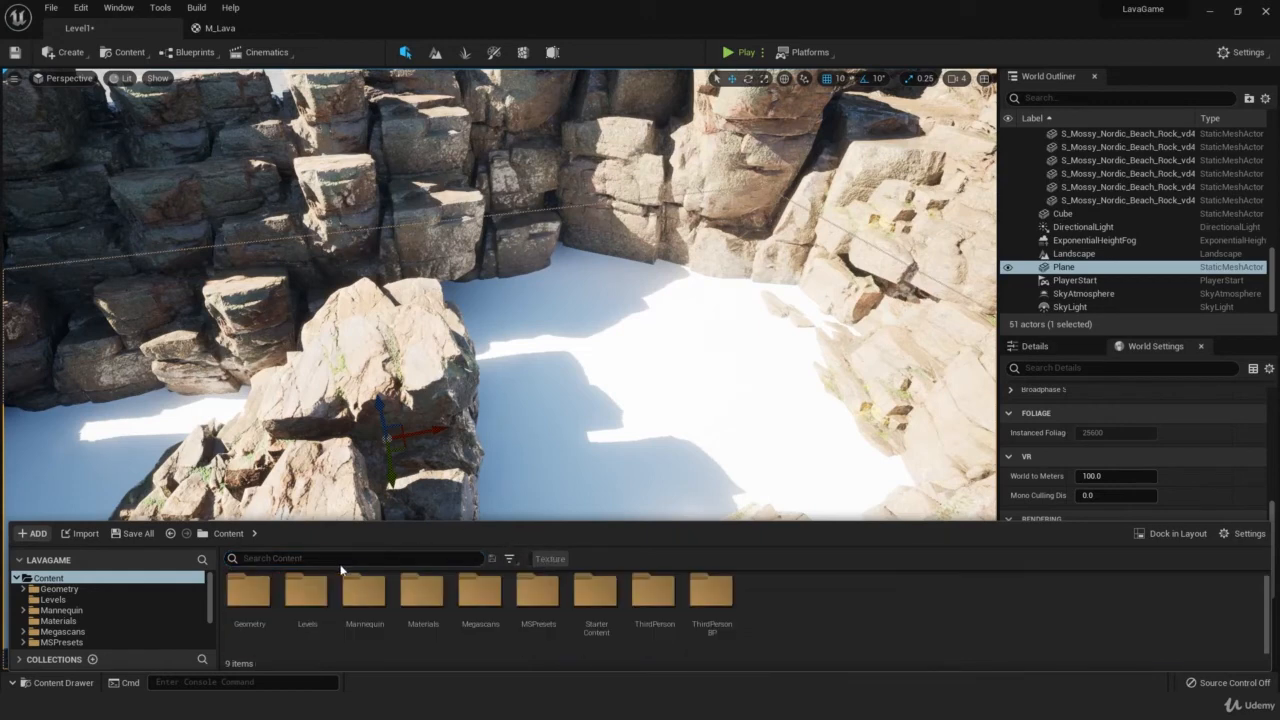
type("lava")
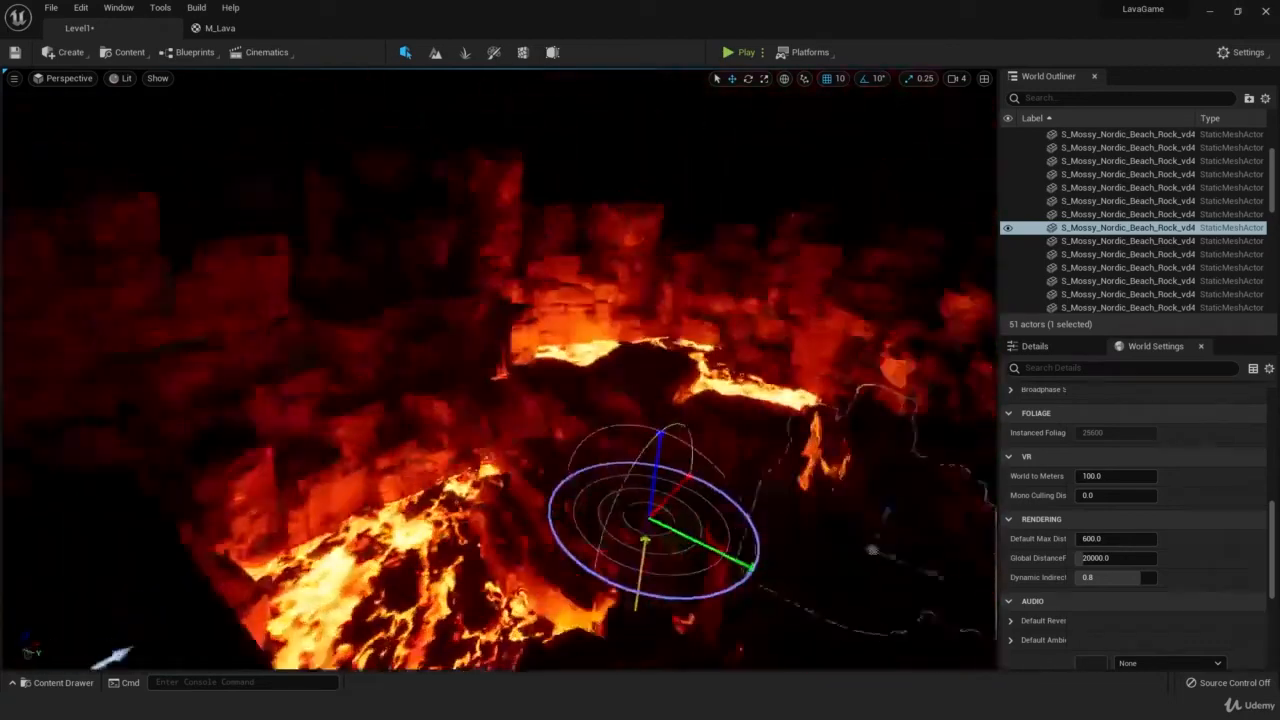
Step: Play-test the night-time lava level from the toolbar
left_click(729, 52)
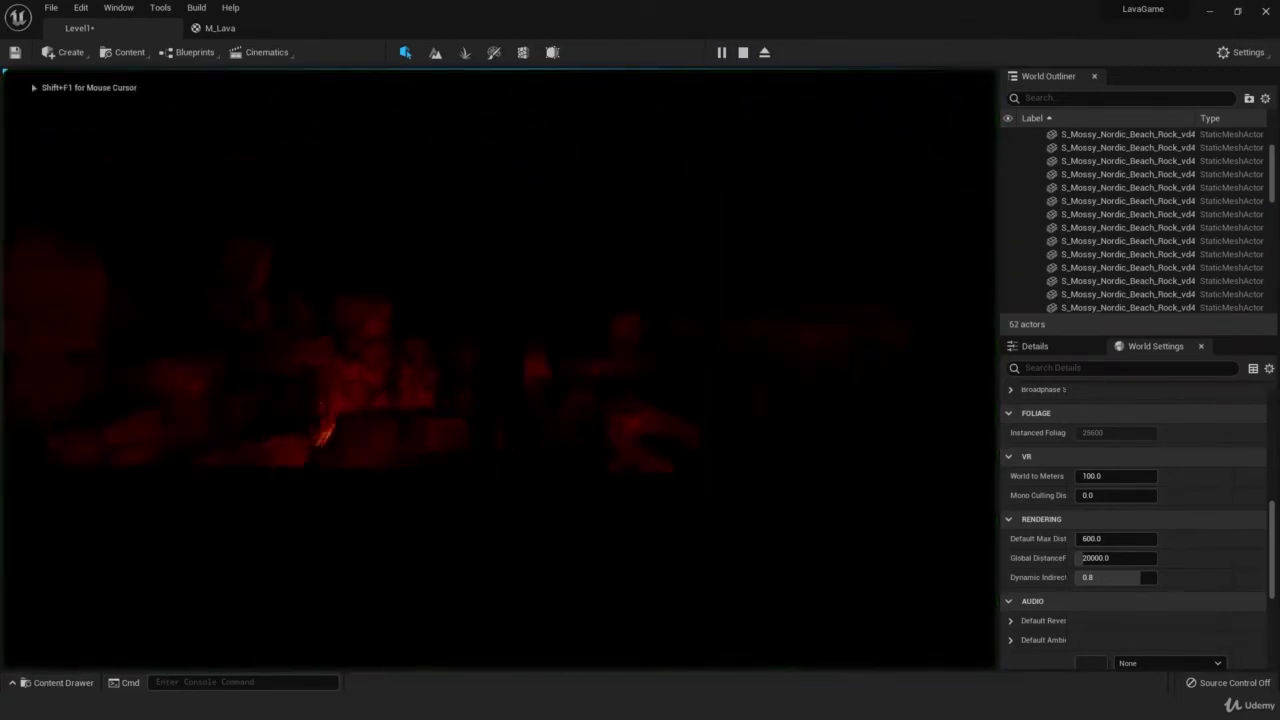